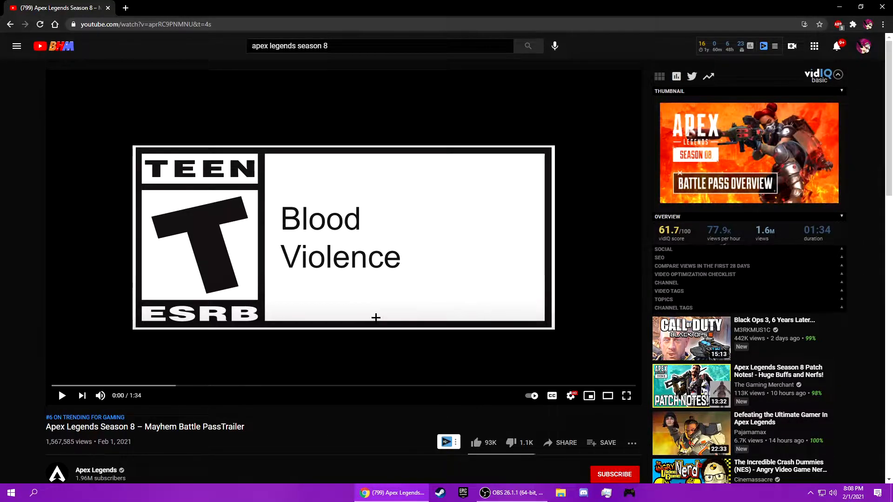
Play the Season 8 Mayhem Battle Pass trailer, pausing once, through about its first minute
{"action": "left_click", "coordinate": [62, 395]}
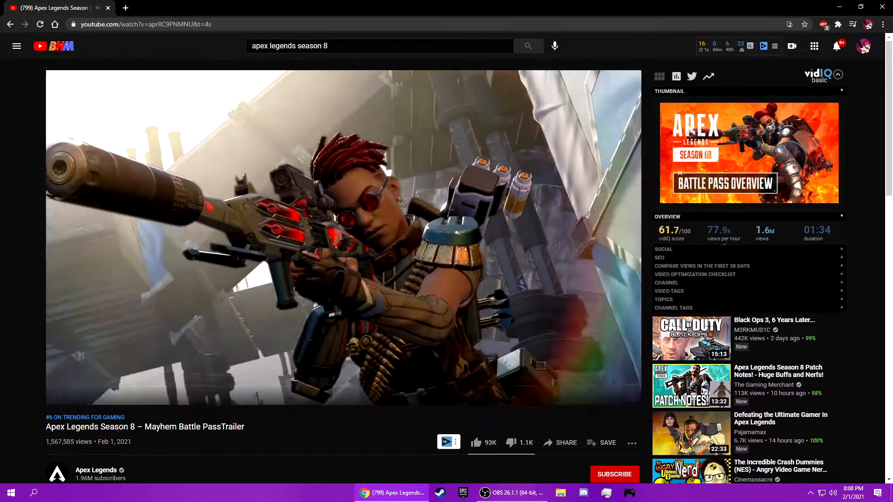
{"action": "left_click", "coordinate": [342, 239]}
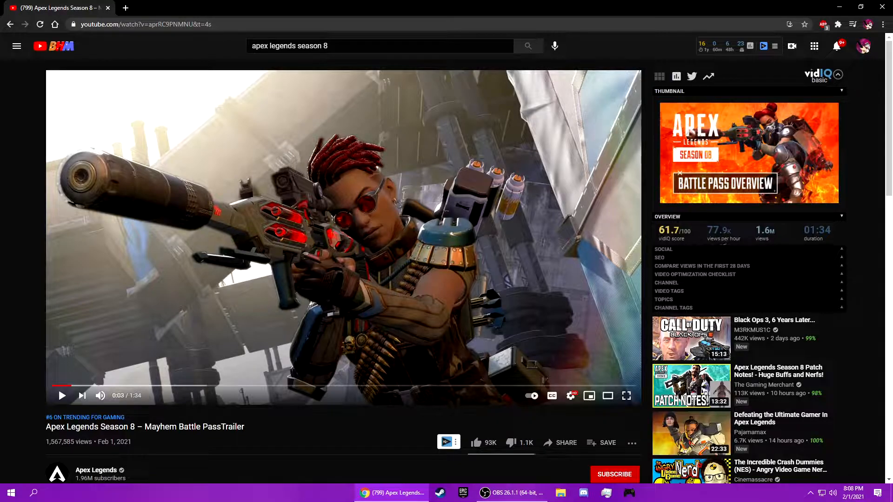
{"action": "left_click", "coordinate": [63, 396]}
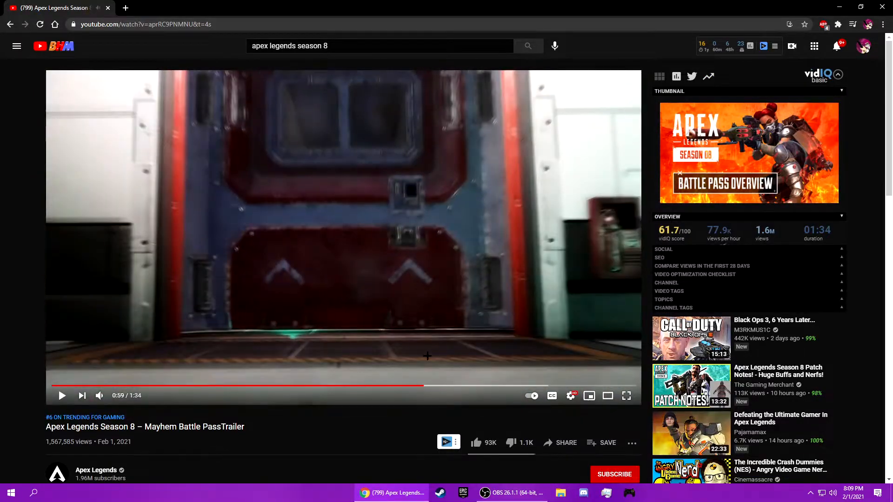
Check the trailer's playback settings menu, dismiss it and resume playback
{"action": "left_click", "coordinate": [570, 396]}
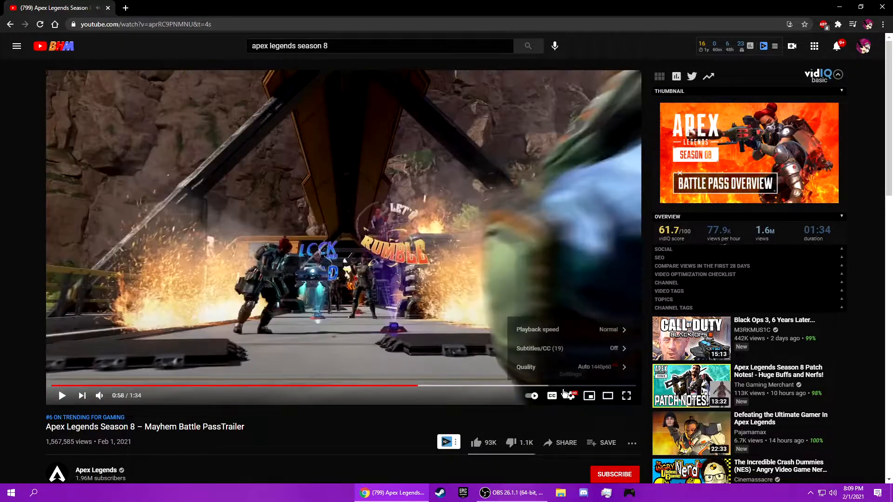
{"action": "left_click", "coordinate": [536, 329]}
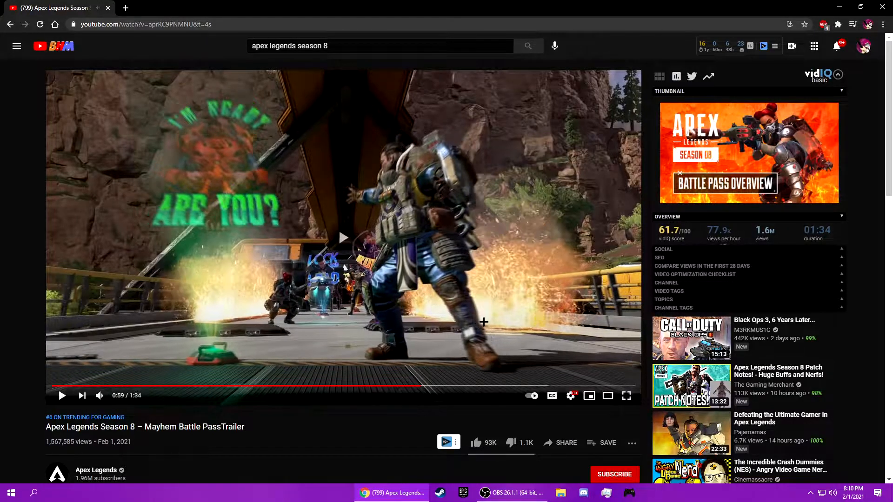
{"action": "left_click", "coordinate": [570, 396]}
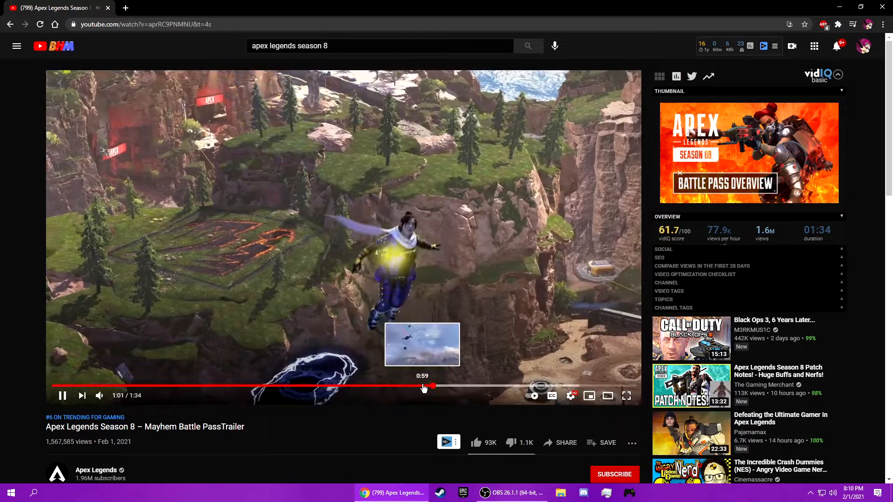
Seek back to about 0:59 and continue watching the trailer up to roughly 1:18
{"action": "left_click", "coordinate": [570, 395]}
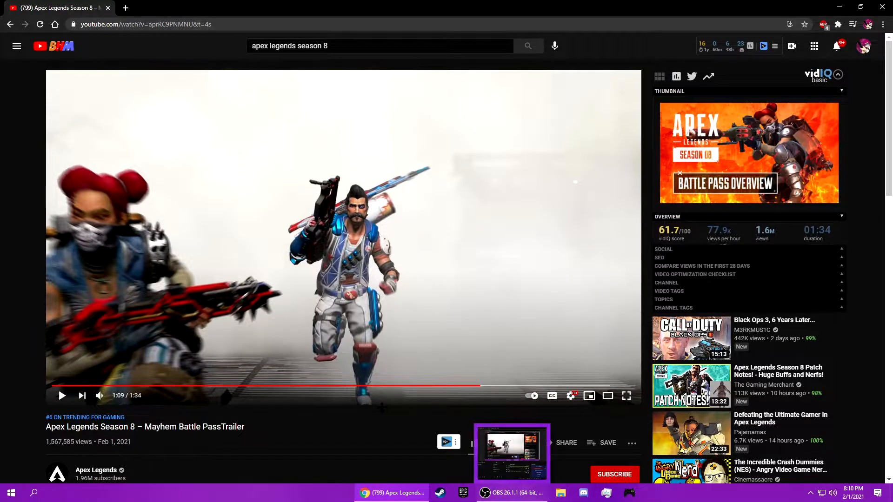
{"action": "left_click", "coordinate": [512, 493]}
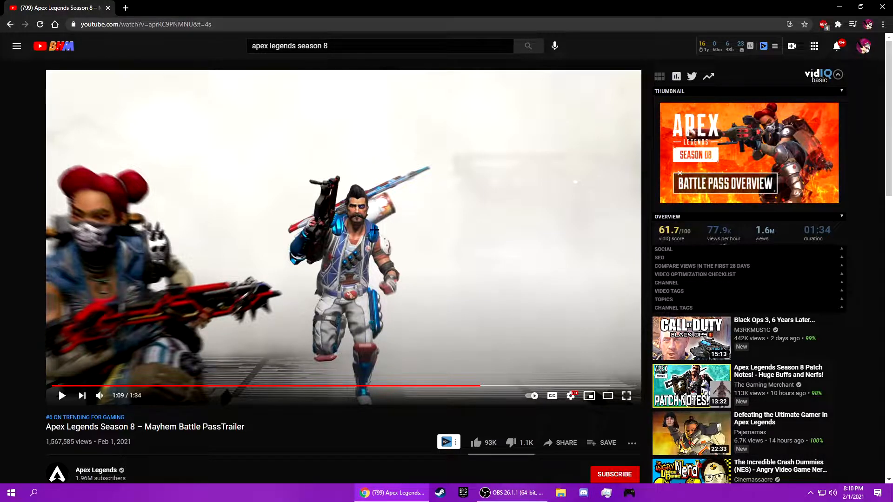
{"action": "left_click", "coordinate": [61, 396]}
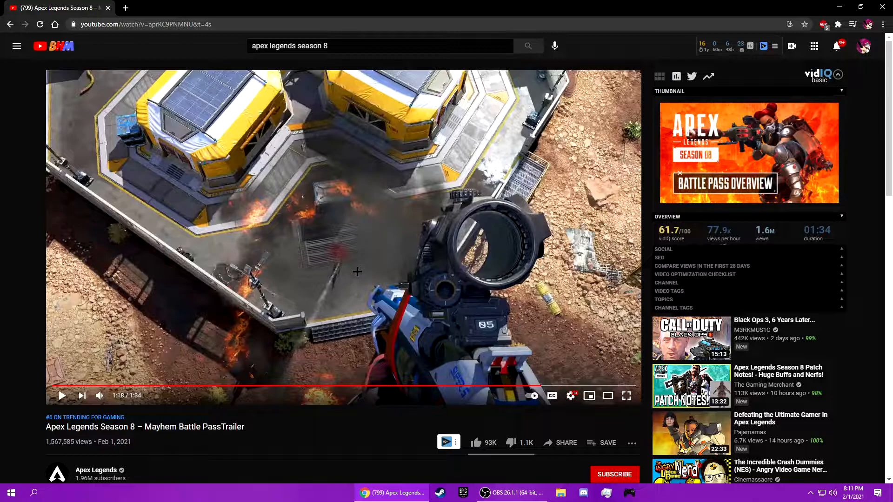
Jump back to an earlier point in the trailer and replay that section
{"action": "left_click", "coordinate": [62, 395]}
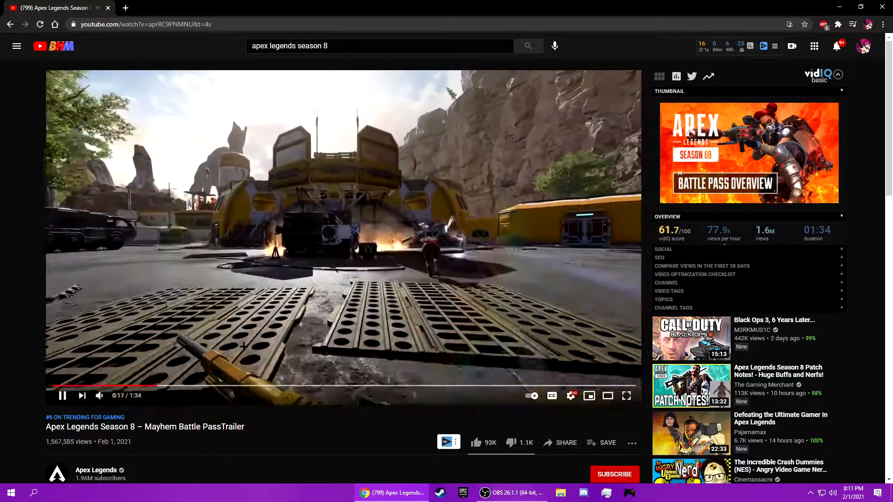
{"action": "left_click", "coordinate": [62, 396]}
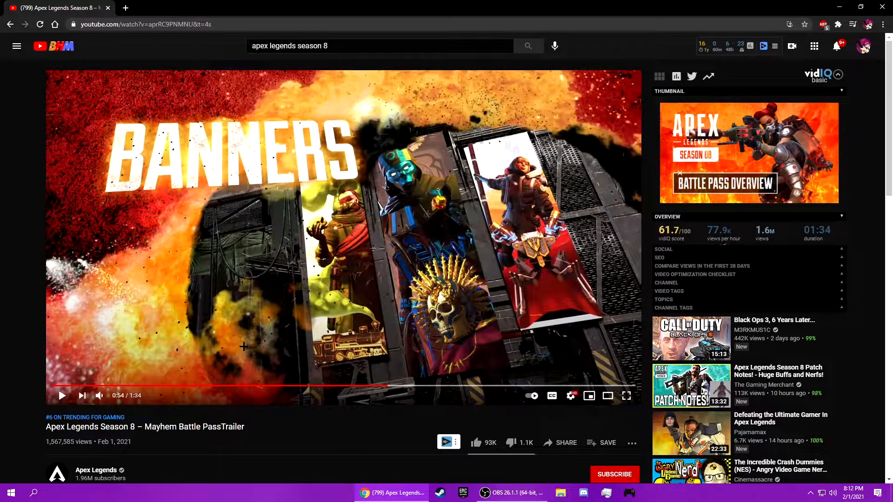
{"action": "left_click", "coordinate": [61, 395]}
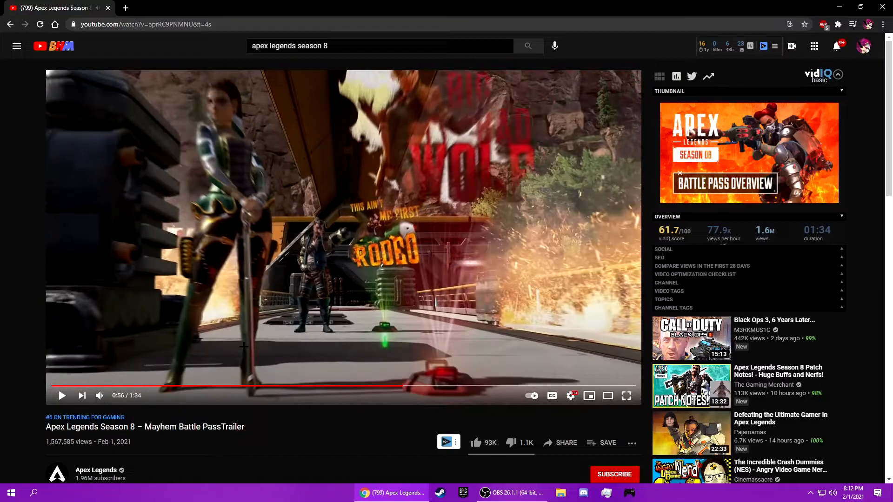
Play and pause further replayed sections, stopping around the 0:23 mark
{"action": "left_click", "coordinate": [61, 395]}
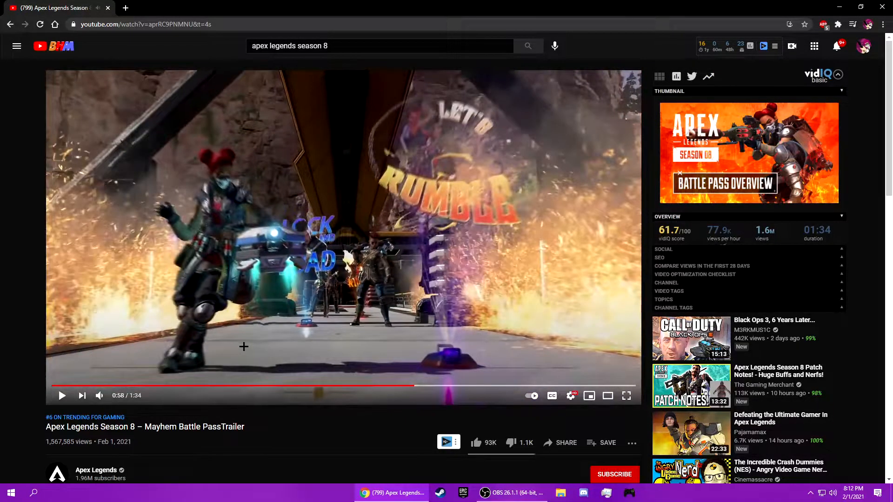
{"action": "left_click", "coordinate": [61, 395]}
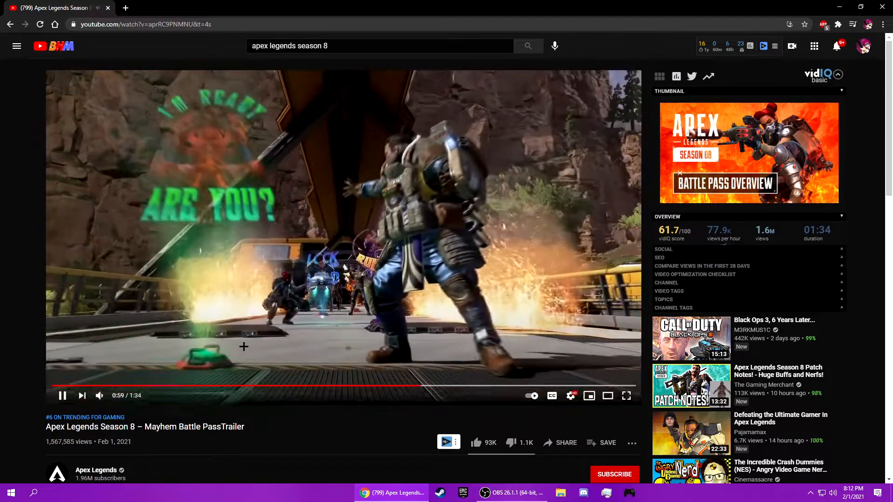
{"action": "left_click", "coordinate": [62, 395]}
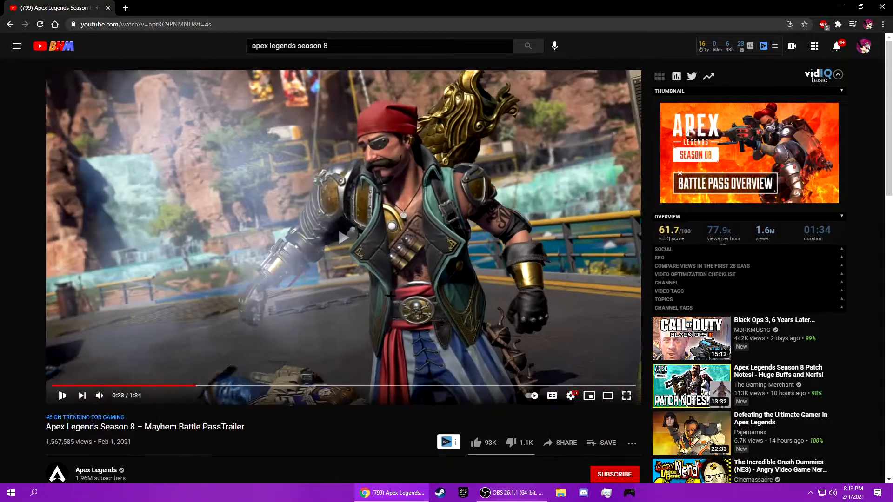
Expand the video description and follow its ea.com link to the Season 08 – Mayhem page
{"action": "left_click", "coordinate": [62, 395]}
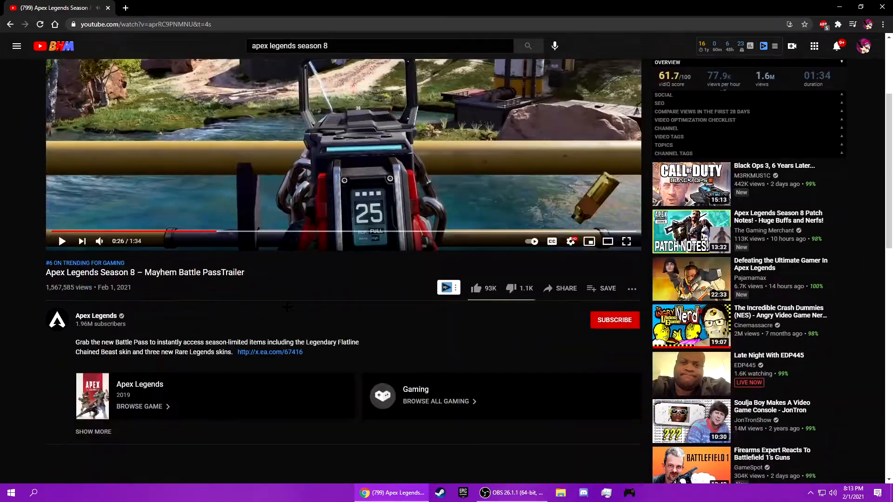
{"action": "left_click", "coordinate": [93, 432]}
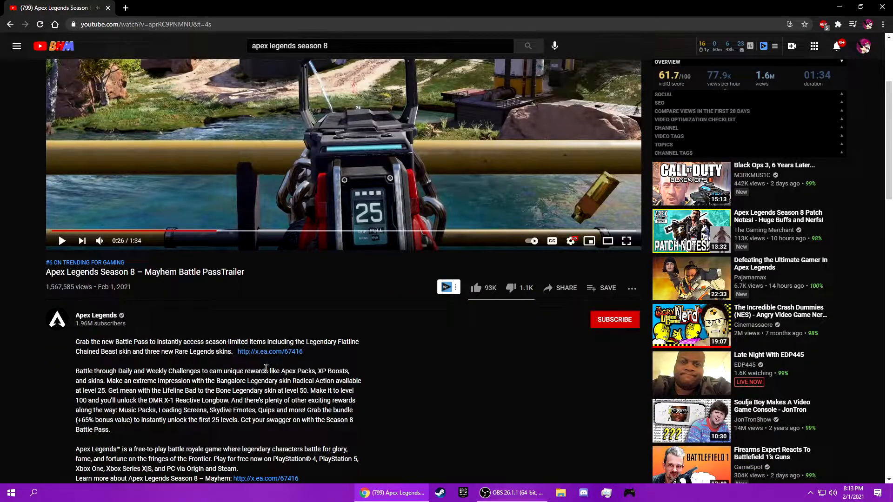
{"action": "left_click", "coordinate": [269, 352]}
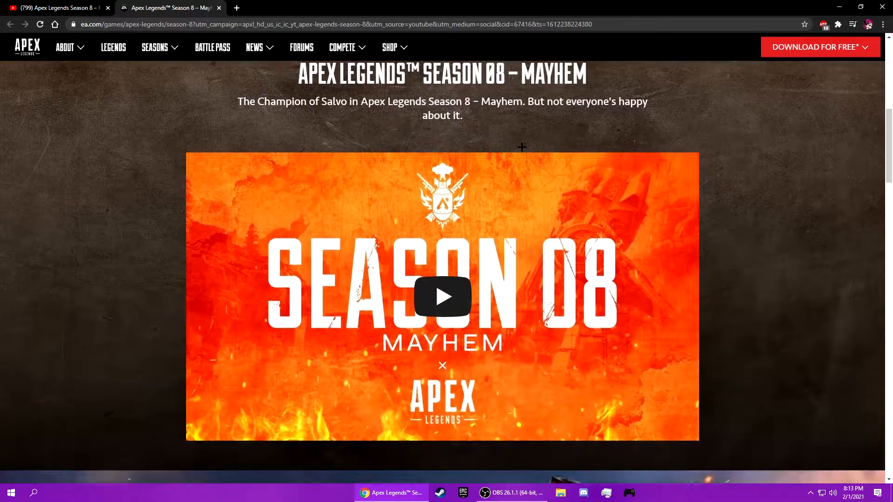
{"action": "scroll", "scroll_direction": "down", "scroll_amount": 3}
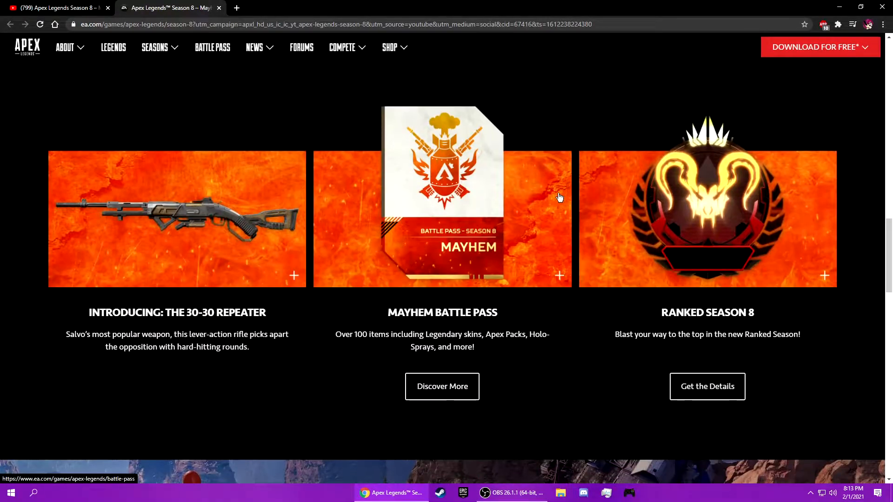
{"action": "mouse_move", "coordinate": [631, 222]}
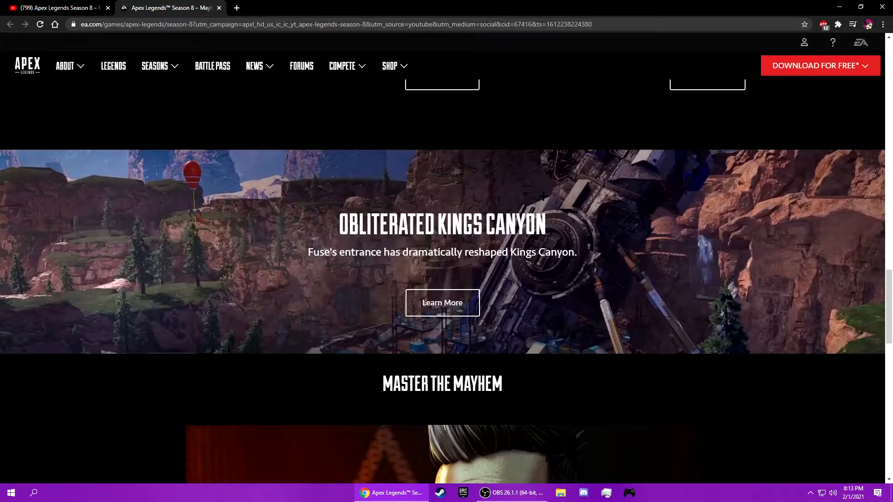
Open the Mayhem Battle Pass page and view the free rewards for levels 1–5 and 6–11
{"action": "left_click", "coordinate": [212, 66]}
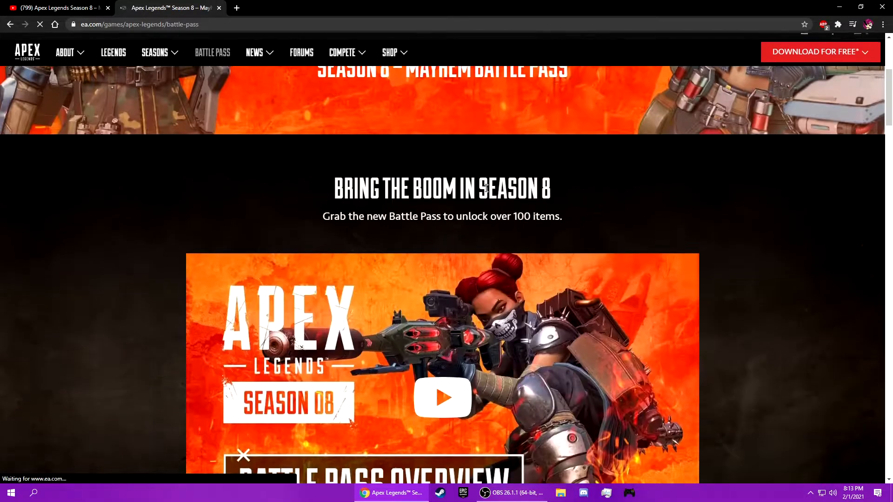
{"action": "scroll", "scroll_direction": "down", "scroll_amount": 3}
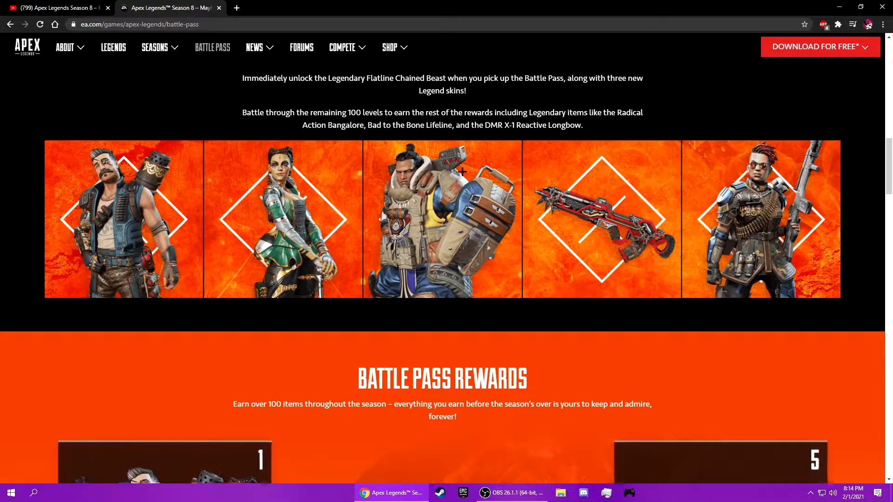
{"action": "scroll", "scroll_direction": "down", "scroll_amount": 3}
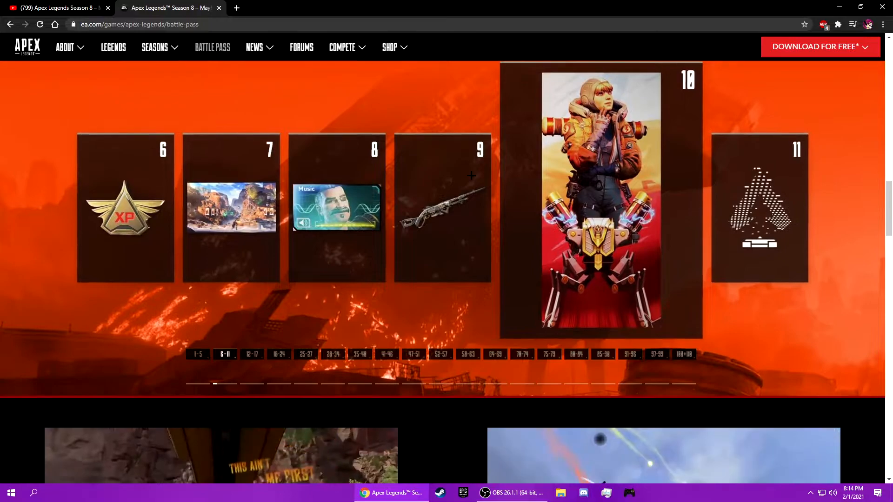
{"action": "left_click", "coordinate": [197, 342]}
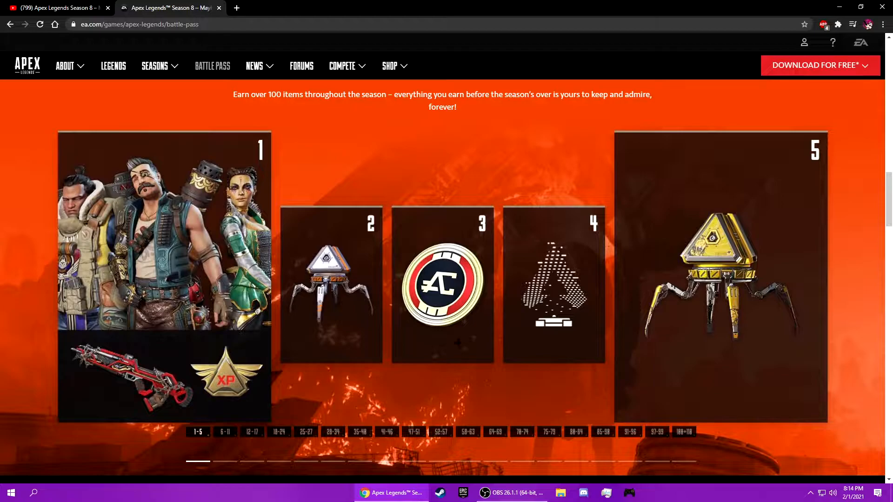
{"action": "left_click", "coordinate": [224, 421]}
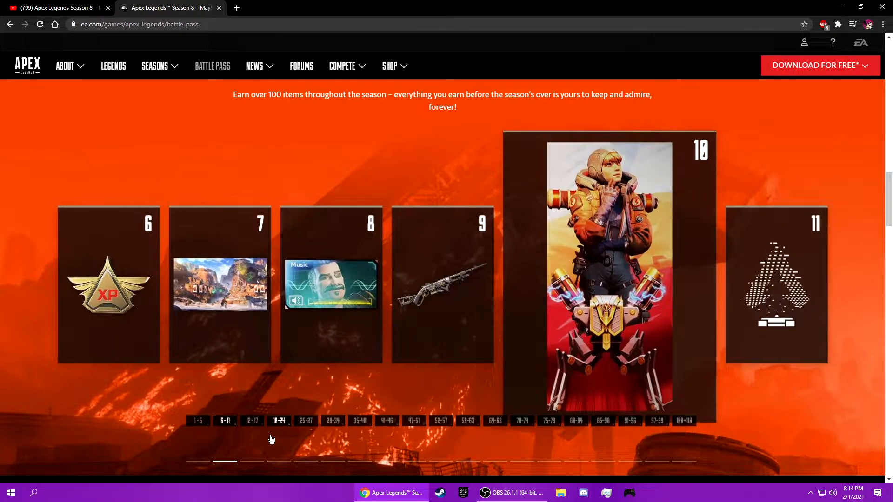
Read down to the Begin Your Battle cards with the 950 and 2,800 coin options, then head to Seasons
{"action": "scroll", "scroll_direction": "down", "scroll_amount": 3}
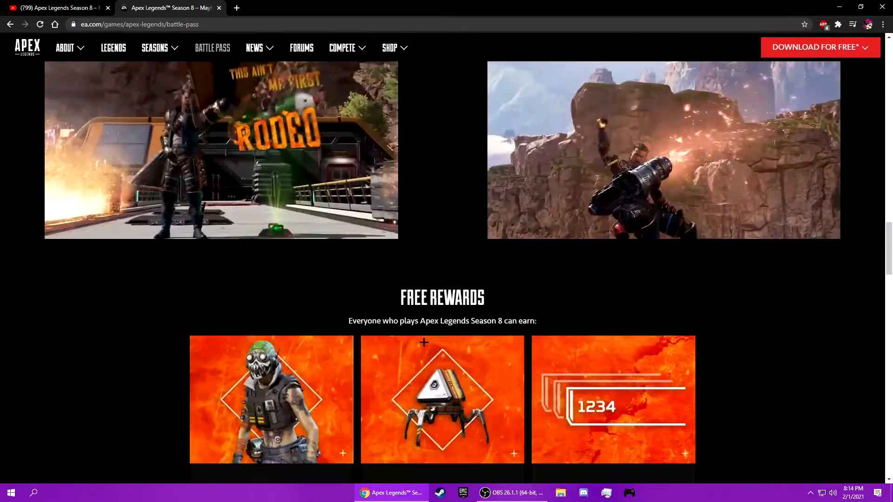
{"action": "scroll", "scroll_direction": "down", "scroll_amount": 3}
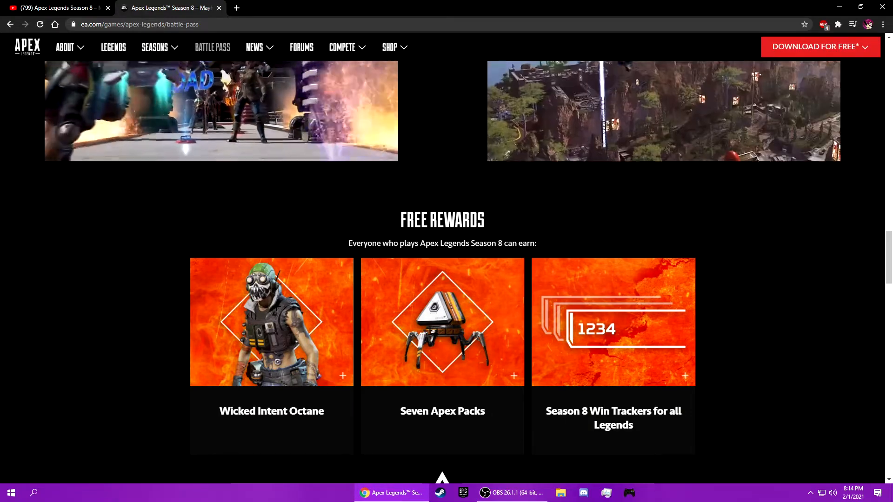
{"action": "scroll", "scroll_direction": "down", "scroll_amount": 3}
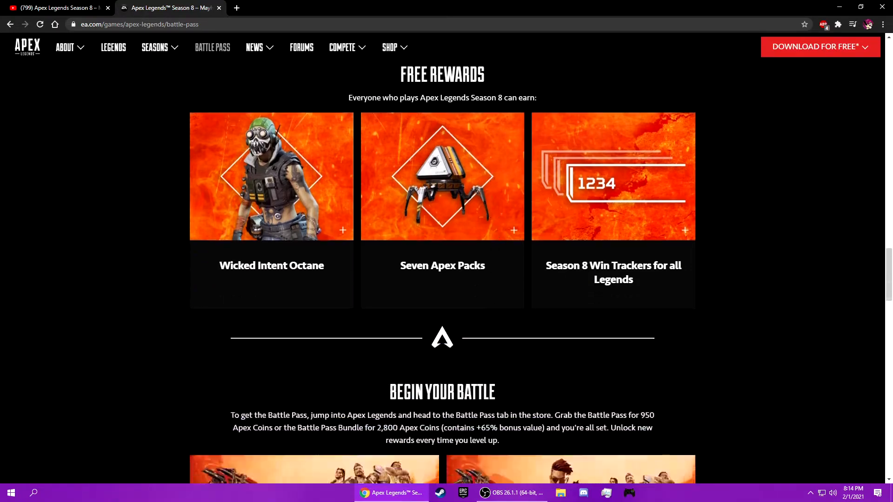
{"action": "scroll", "scroll_direction": "down", "scroll_amount": 3}
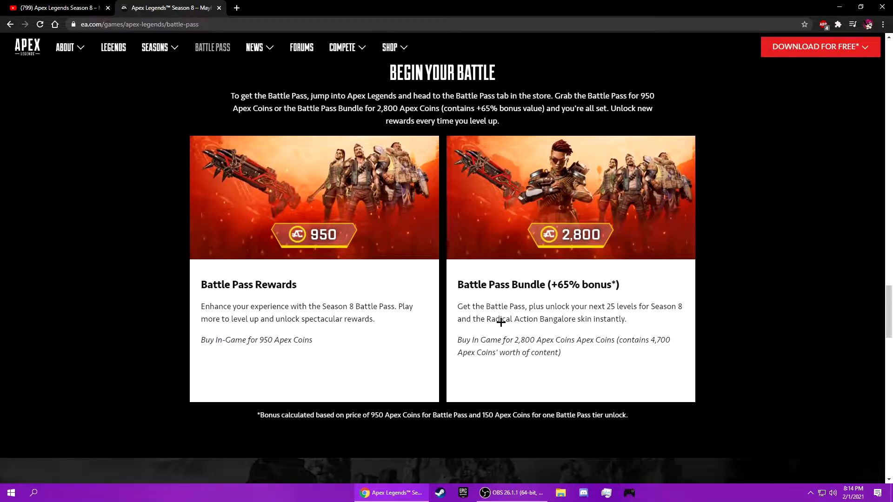
{"action": "scroll", "scroll_direction": "up", "scroll_amount": 3}
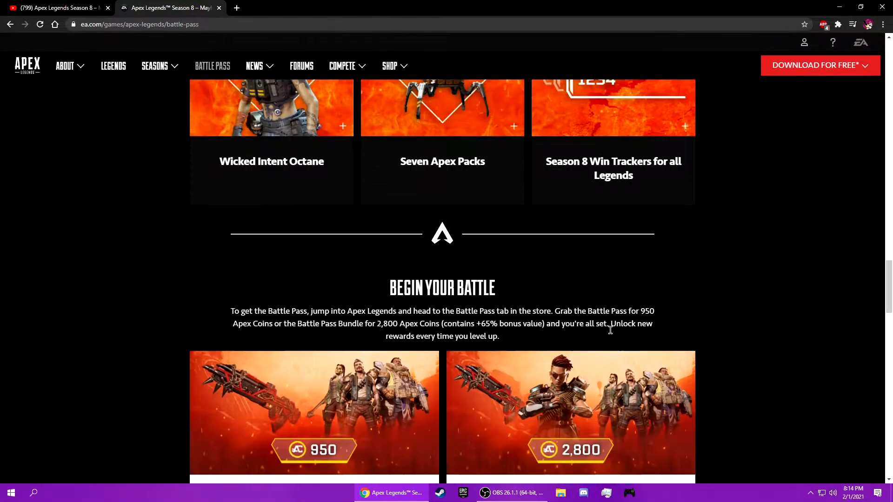
{"action": "scroll", "scroll_direction": "up", "scroll_amount": 3}
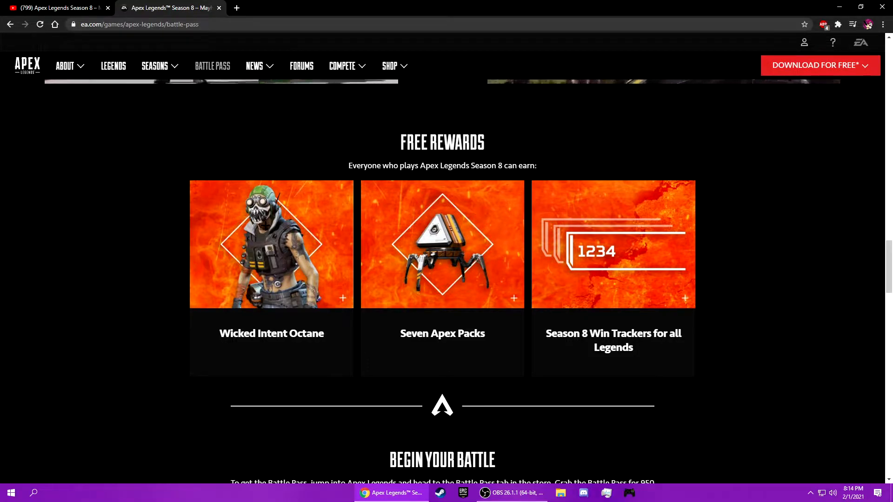
{"action": "mouse_move", "coordinate": [302, 264]}
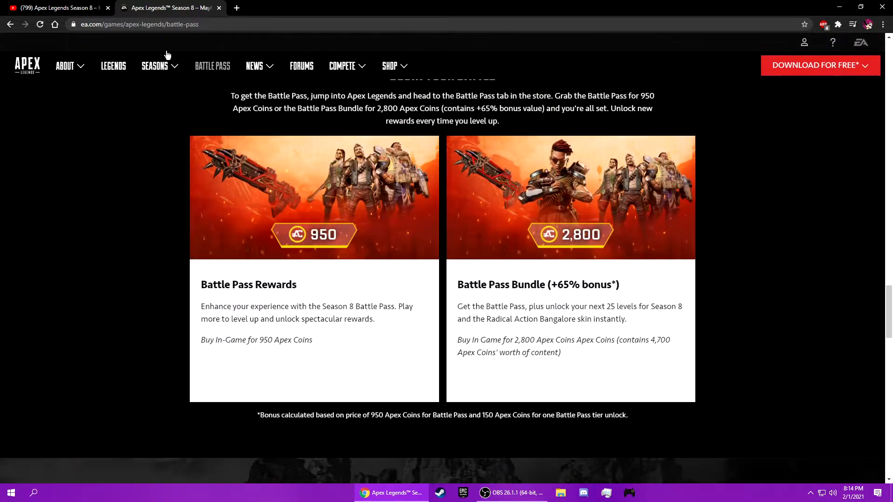
{"action": "left_click", "coordinate": [156, 65]}
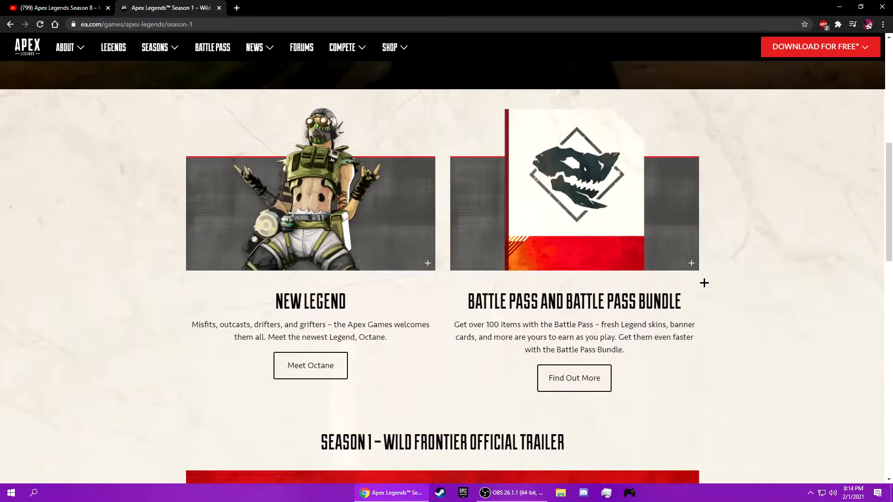
View the Season 1 Wild Frontier overview, then go to the site's News listing
{"action": "scroll", "scroll_direction": "down", "scroll_amount": 3}
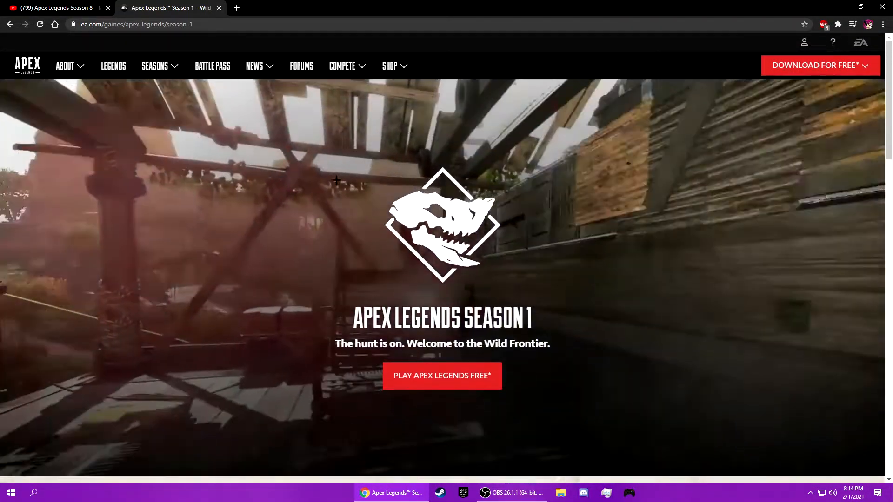
{"action": "left_click", "coordinate": [65, 65]}
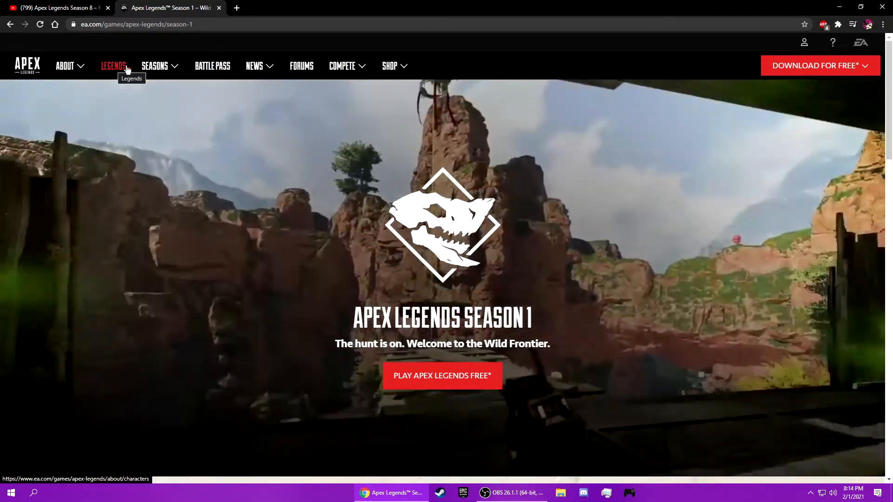
{"action": "mouse_move", "coordinate": [301, 65]}
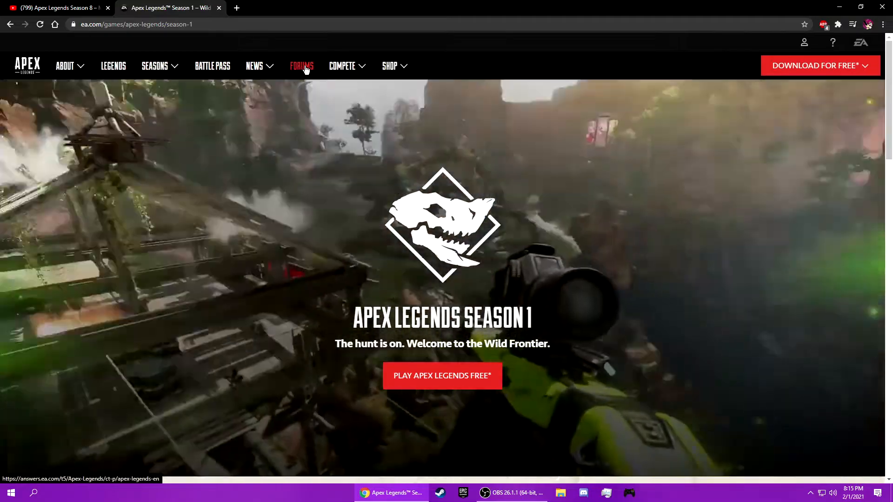
{"action": "left_click", "coordinate": [255, 65]}
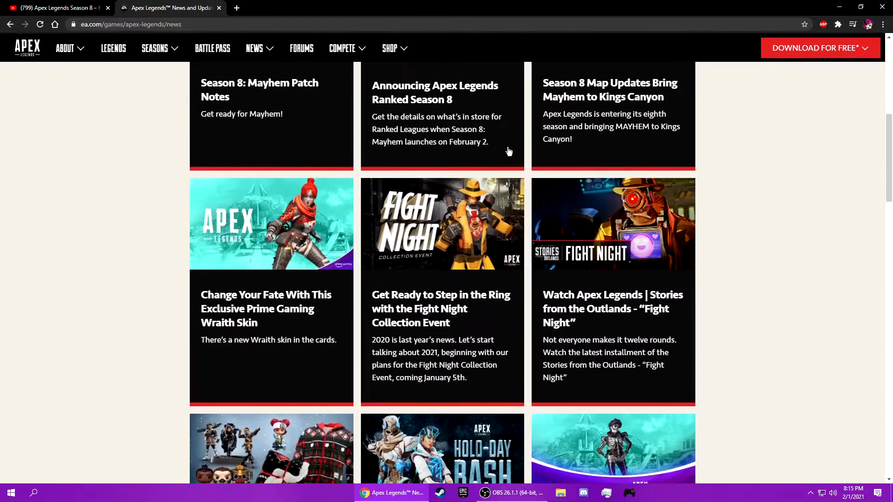
Open the Season 8: Mayhem Patch Notes article and start reading about Fuse
{"action": "left_click", "coordinate": [260, 89]}
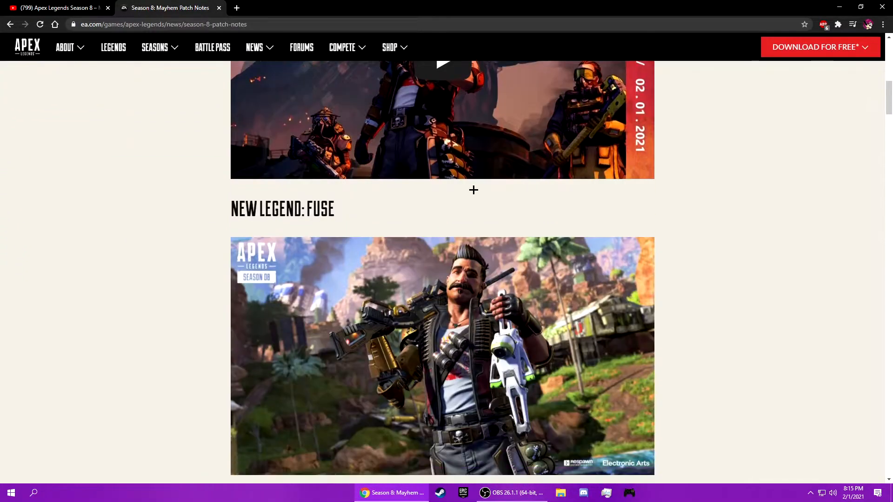
{"action": "scroll", "scroll_direction": "down", "scroll_amount": 3}
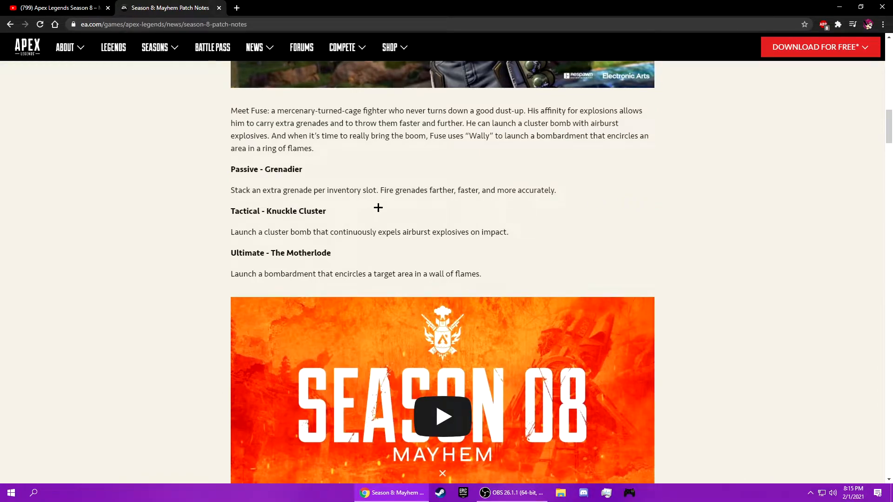
{"action": "mouse_move", "coordinate": [376, 211]}
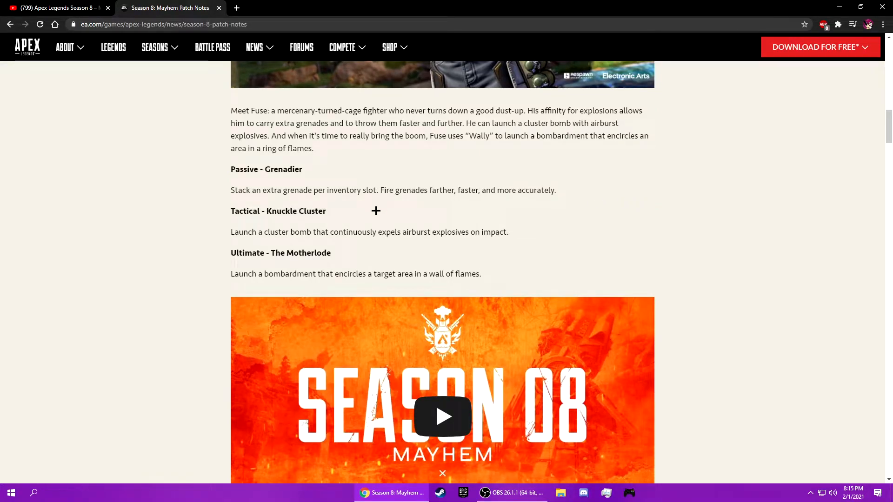
{"action": "mouse_move", "coordinate": [571, 206]}
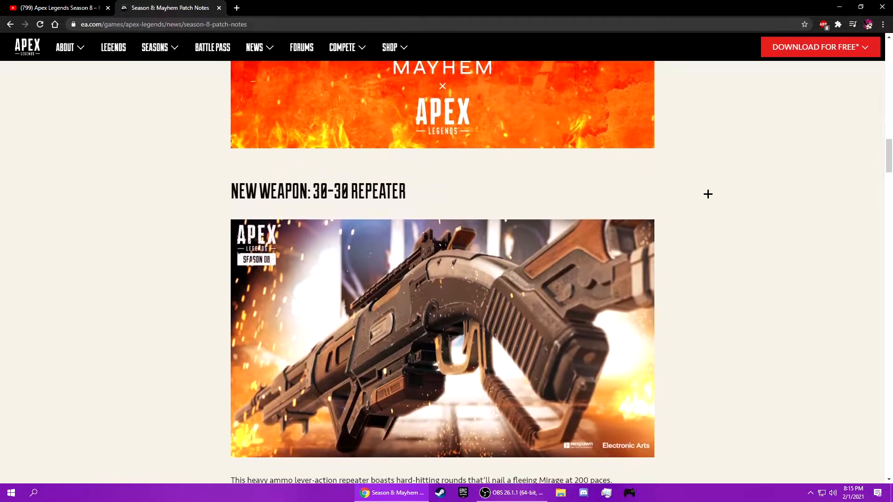
{"action": "scroll", "scroll_direction": "down", "scroll_amount": 3}
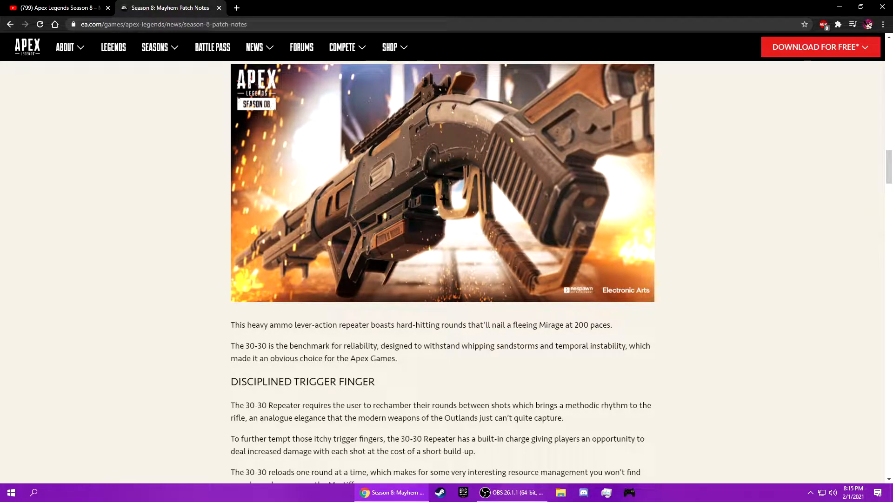
{"action": "mouse_move", "coordinate": [455, 198]}
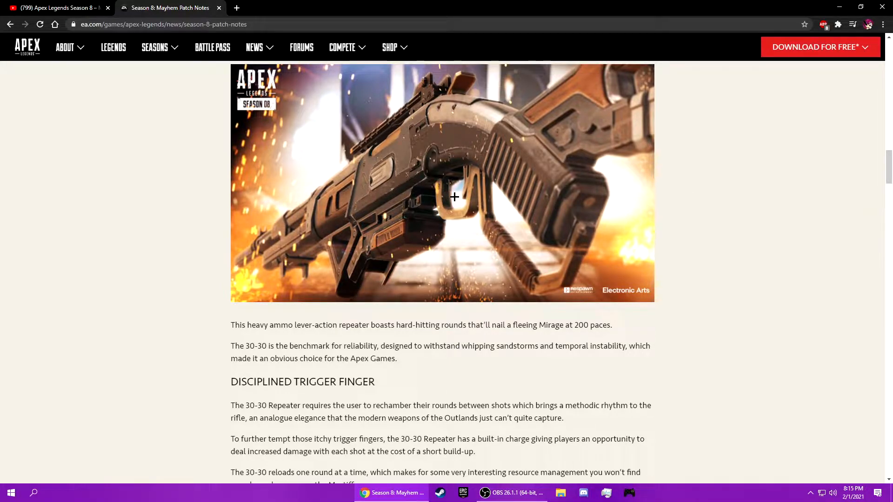
Read on past the 30-30 Repeater and Kings Canyon to the Legendary Magazines section
{"action": "scroll", "scroll_direction": "down", "scroll_amount": 3}
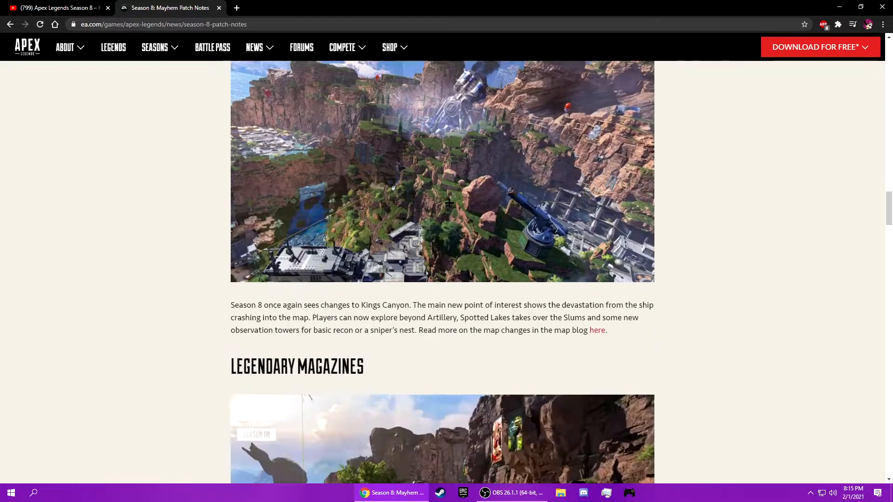
{"action": "scroll", "scroll_direction": "down", "scroll_amount": 3}
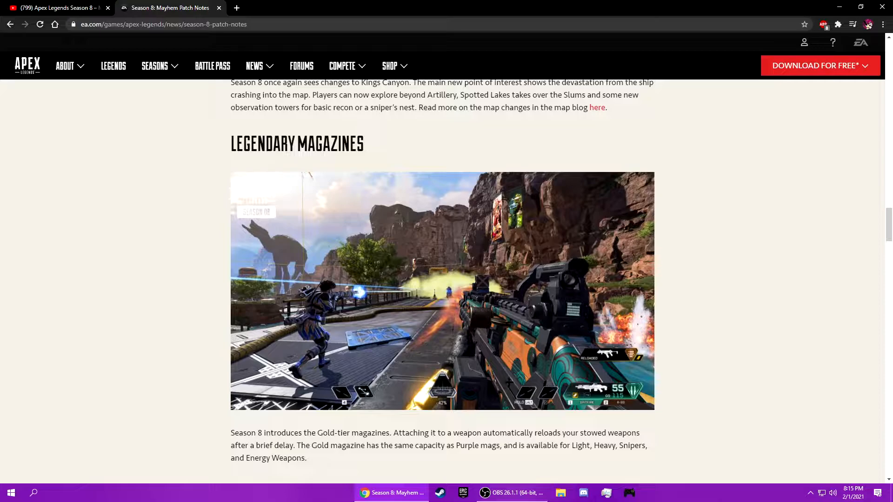
{"action": "scroll", "scroll_direction": "down", "scroll_amount": 3}
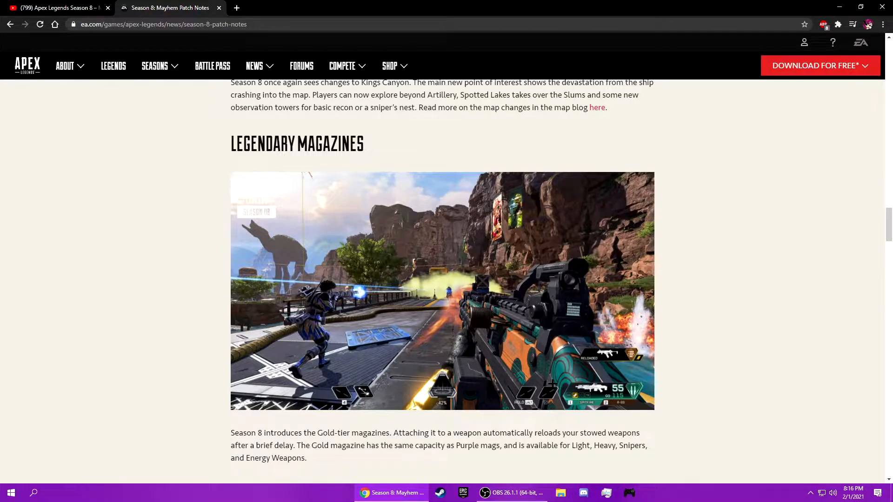
Continue from Legendary Magazines to the Quality of Life Updates heading and damage counter note
{"action": "scroll", "scroll_direction": "down", "scroll_amount": 3}
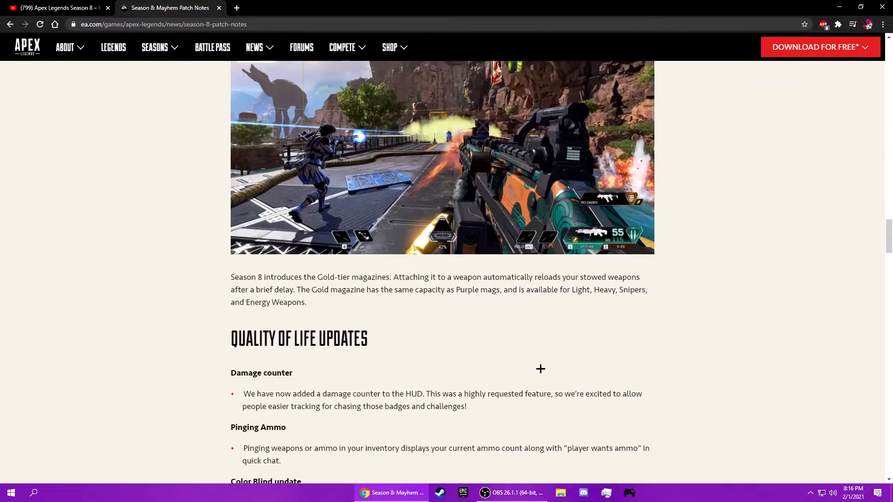
Read through the Quality of Life Updates on the damage counter and pinging ammo
{"action": "scroll", "scroll_direction": "down", "scroll_amount": 3}
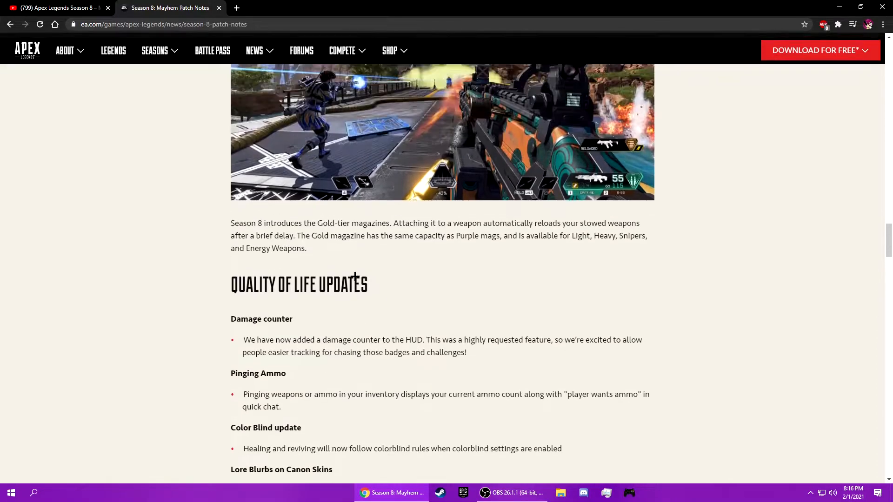
{"action": "scroll", "scroll_direction": "up", "scroll_amount": 3}
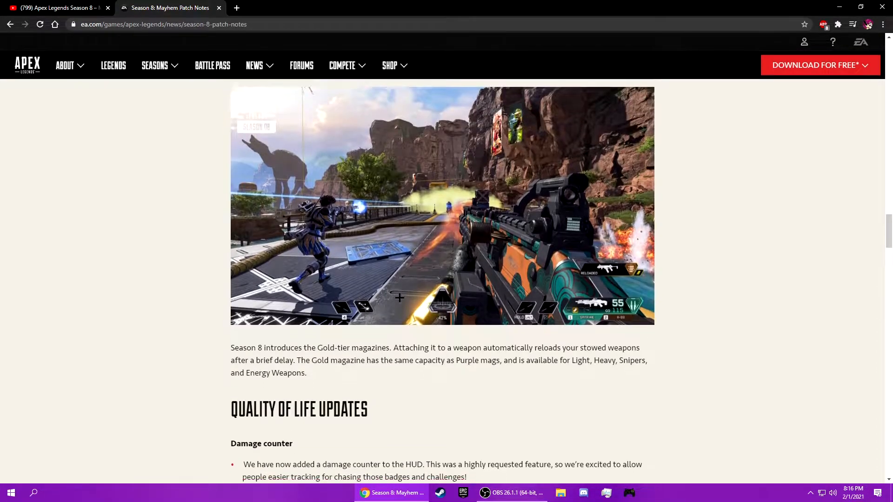
{"action": "scroll", "scroll_direction": "down", "scroll_amount": 3}
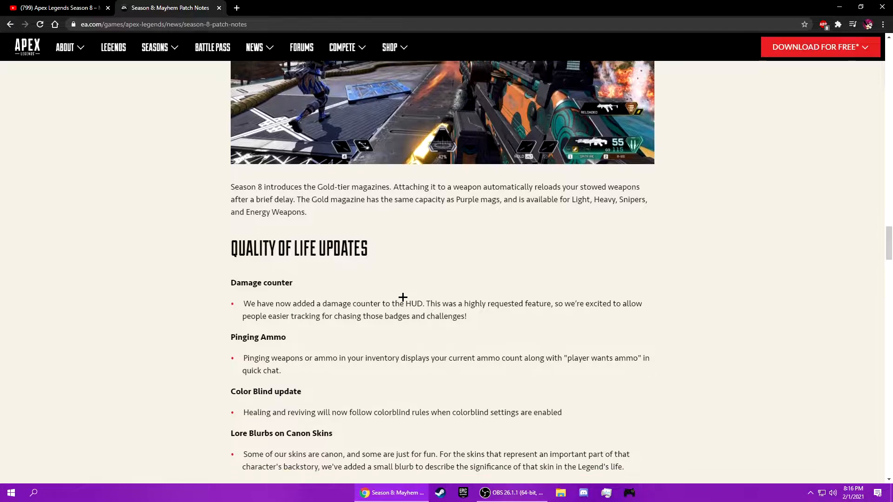
{"action": "scroll", "scroll_direction": "down", "scroll_amount": 3}
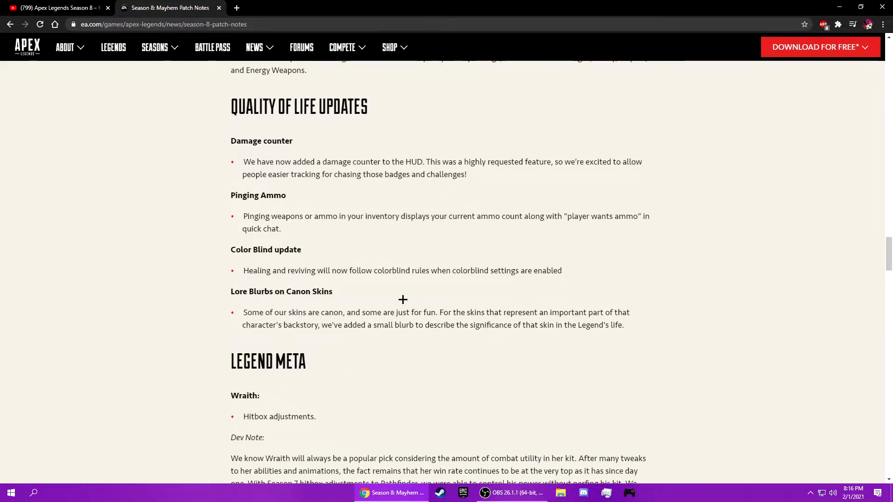
{"action": "scroll", "scroll_direction": "down", "scroll_amount": 3}
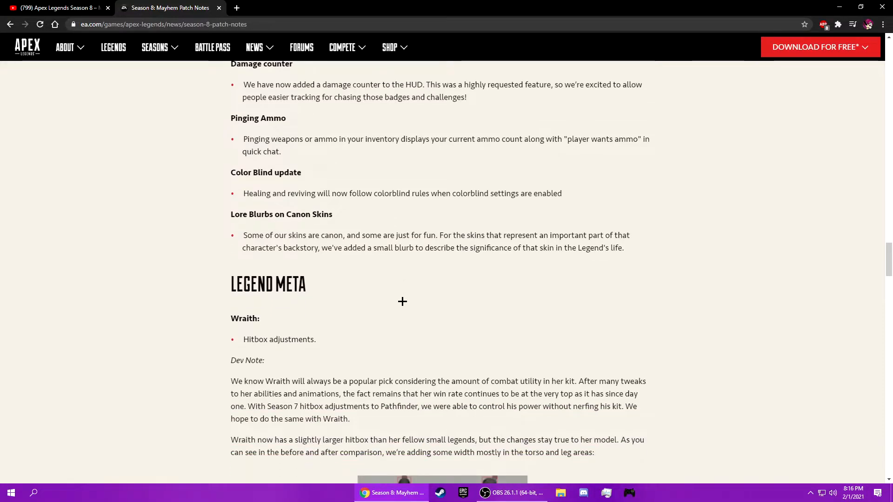
Skim down into Legend Meta and Wraith's hitbox comparison
{"action": "scroll", "scroll_direction": "down", "scroll_amount": 3}
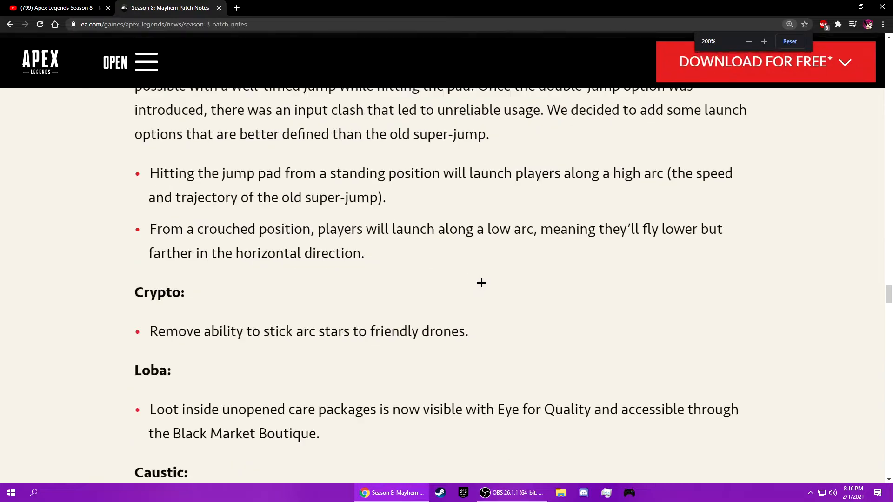
{"action": "scroll", "scroll_direction": "down", "scroll_amount": 3}
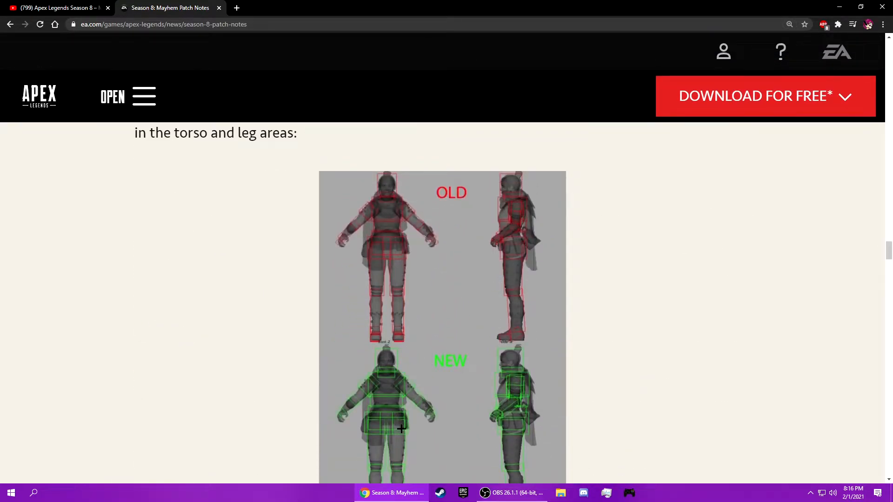
{"action": "mouse_move", "coordinate": [376, 406]}
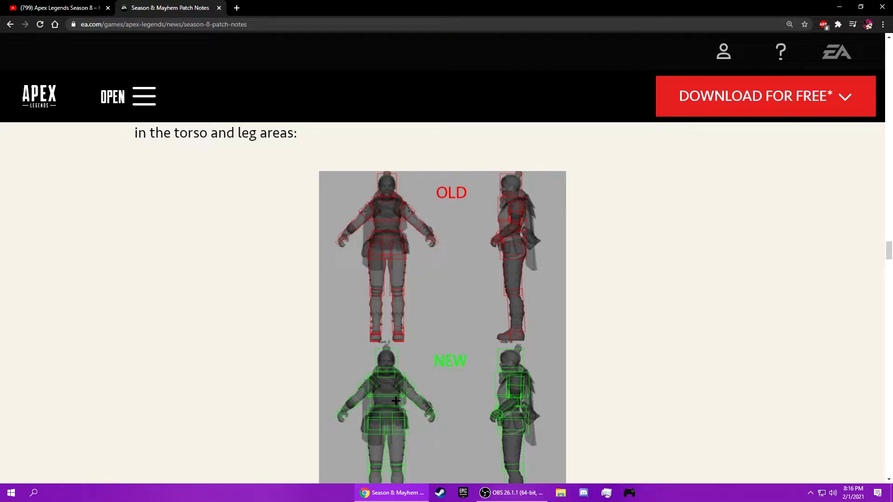
{"action": "scroll", "scroll_direction": "down", "scroll_amount": 3}
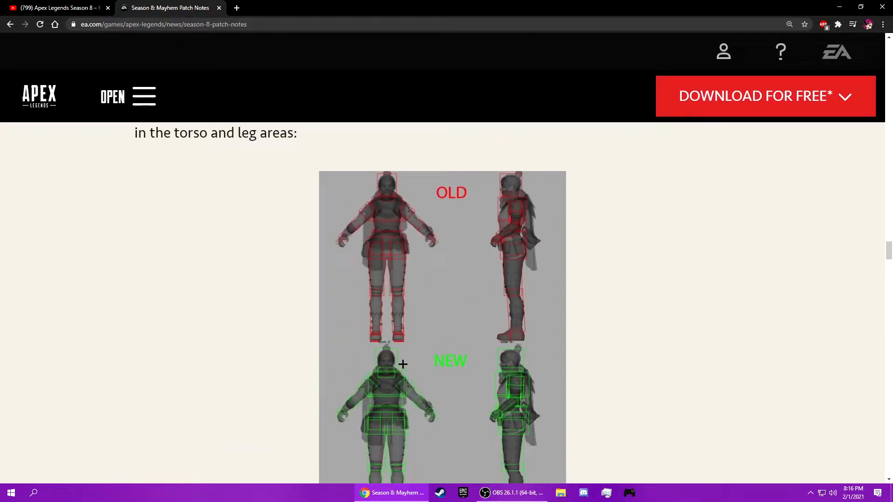
{"action": "scroll", "scroll_direction": "down", "scroll_amount": 3}
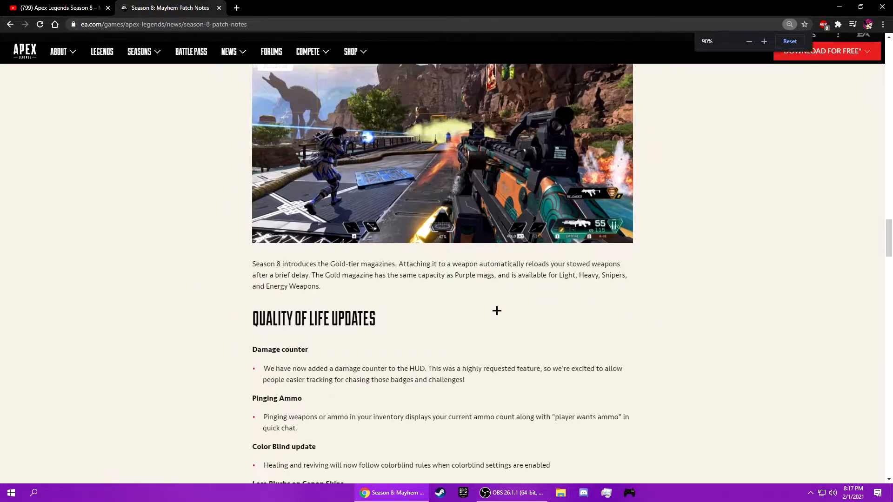
Read the Legend Meta notes for Wraith, Rampart, Horizon and Octane toward the Crypto entry
{"action": "scroll", "scroll_direction": "down", "scroll_amount": 3}
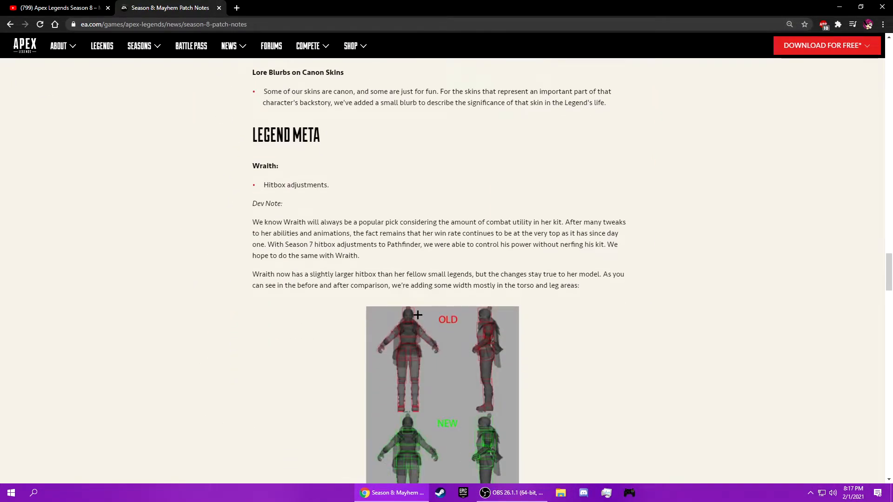
{"action": "scroll", "scroll_direction": "down", "scroll_amount": 3}
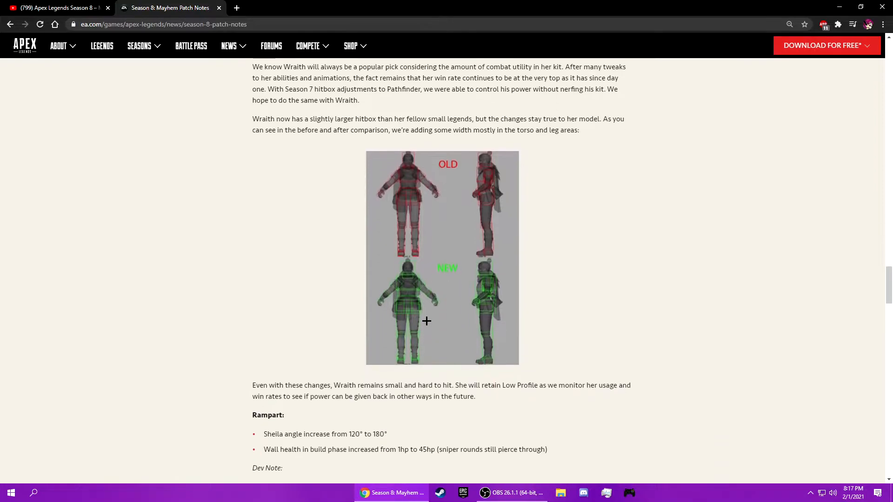
{"action": "mouse_move", "coordinate": [418, 263]}
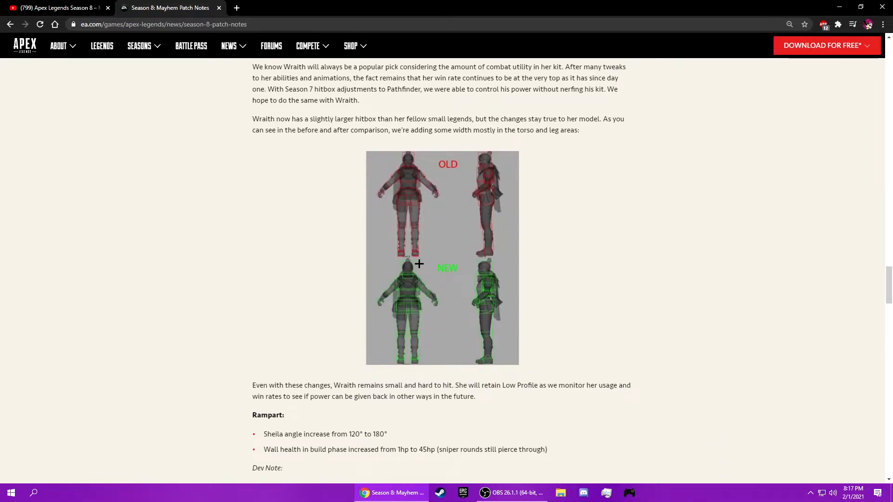
{"action": "scroll", "scroll_direction": "down", "scroll_amount": 3}
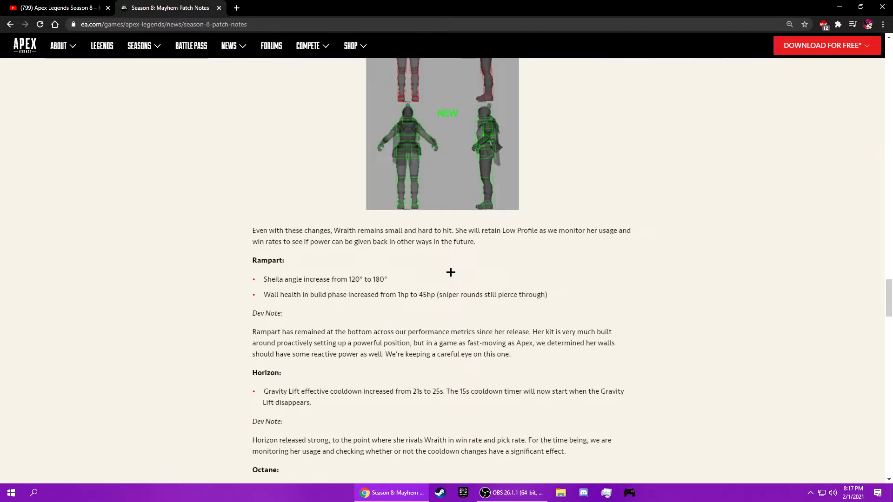
{"action": "mouse_move", "coordinate": [461, 270]}
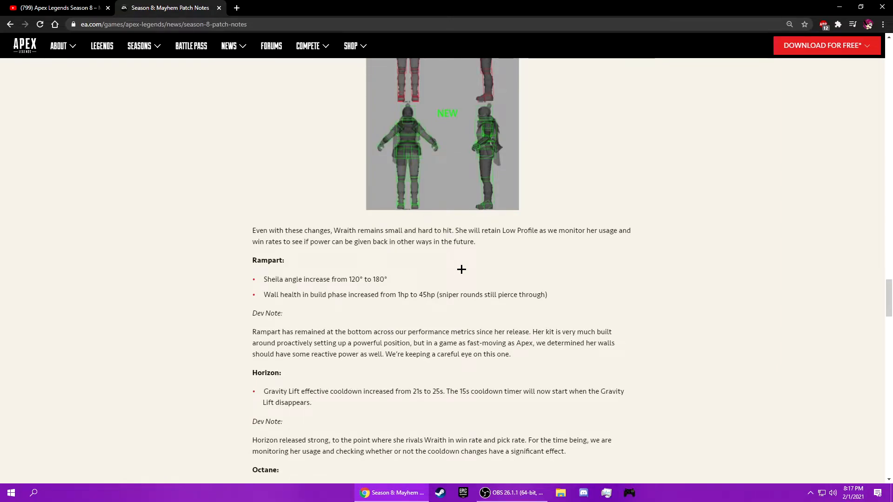
{"action": "mouse_move", "coordinate": [384, 271]}
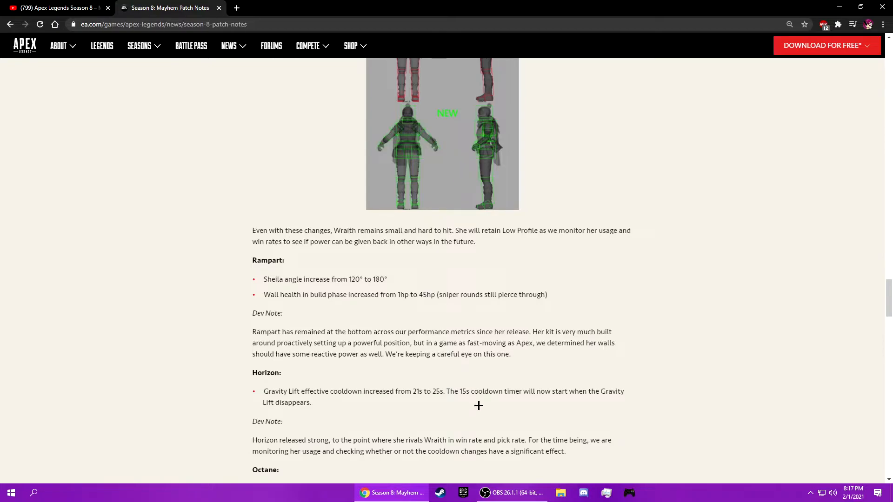
{"action": "scroll", "scroll_direction": "down", "scroll_amount": 3}
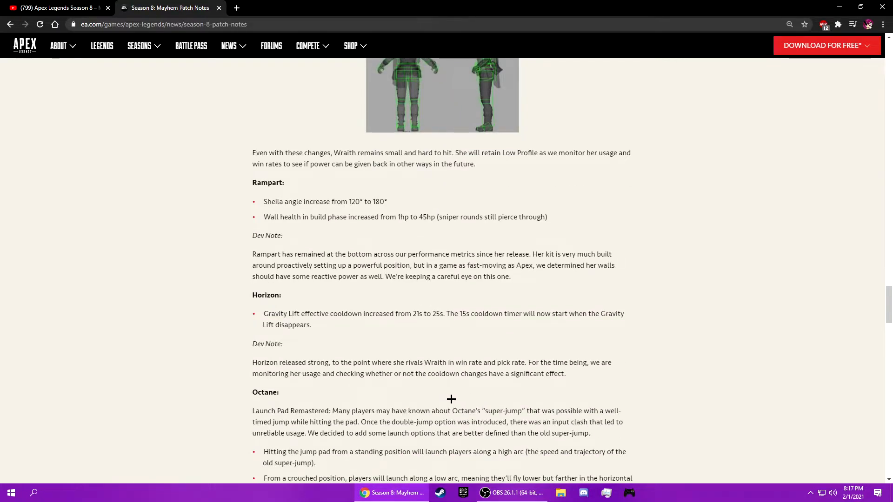
{"action": "mouse_move", "coordinate": [407, 335]}
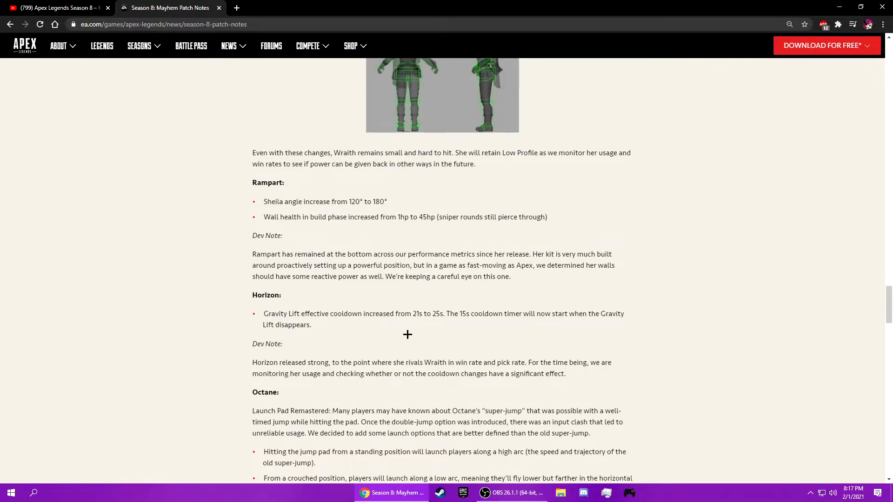
{"action": "mouse_move", "coordinate": [438, 340]}
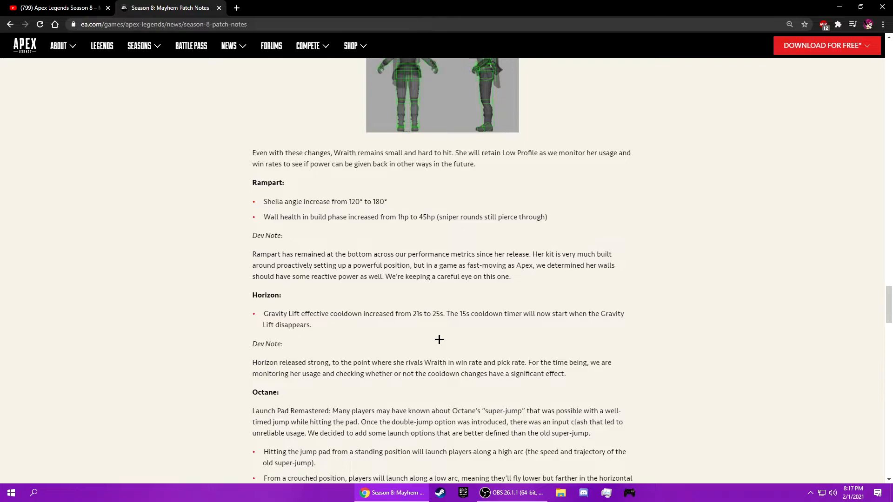
{"action": "mouse_move", "coordinate": [455, 334]}
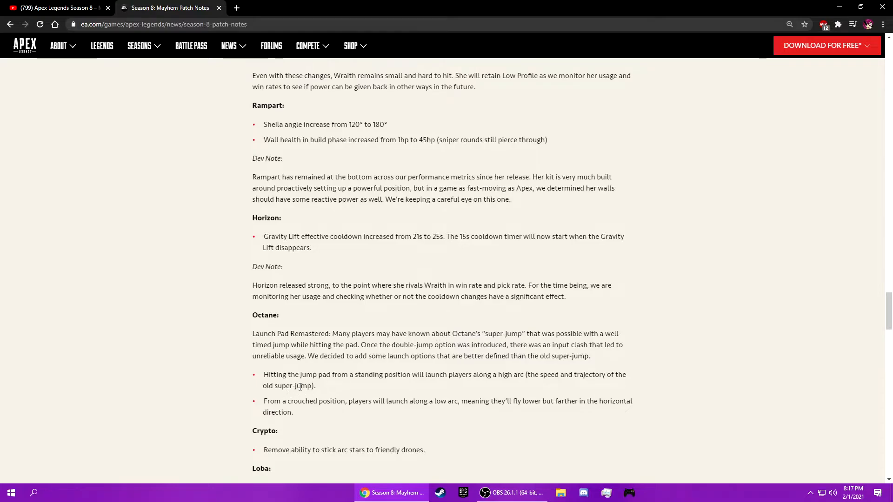
{"action": "mouse_move", "coordinate": [526, 391]}
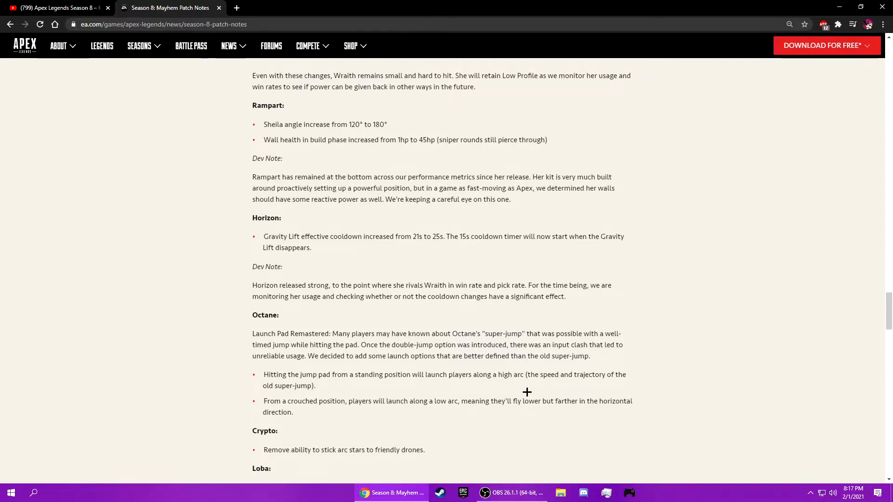
{"action": "mouse_move", "coordinate": [291, 416]}
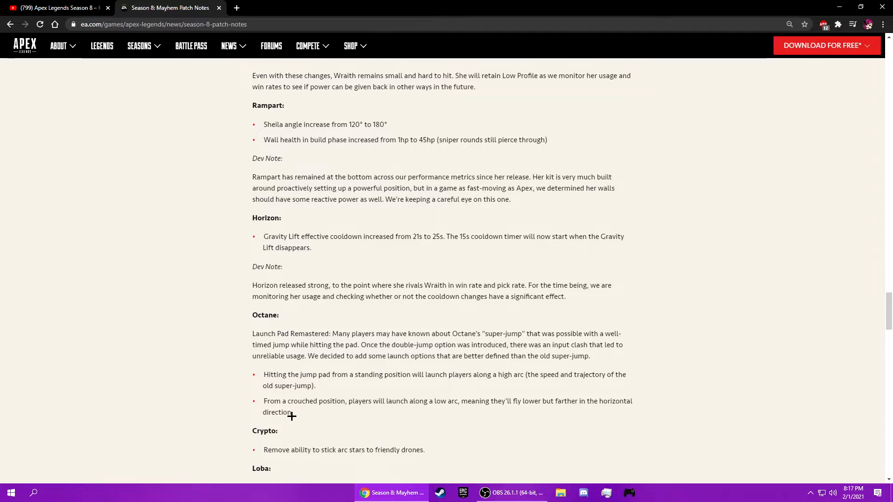
{"action": "mouse_move", "coordinate": [496, 435]}
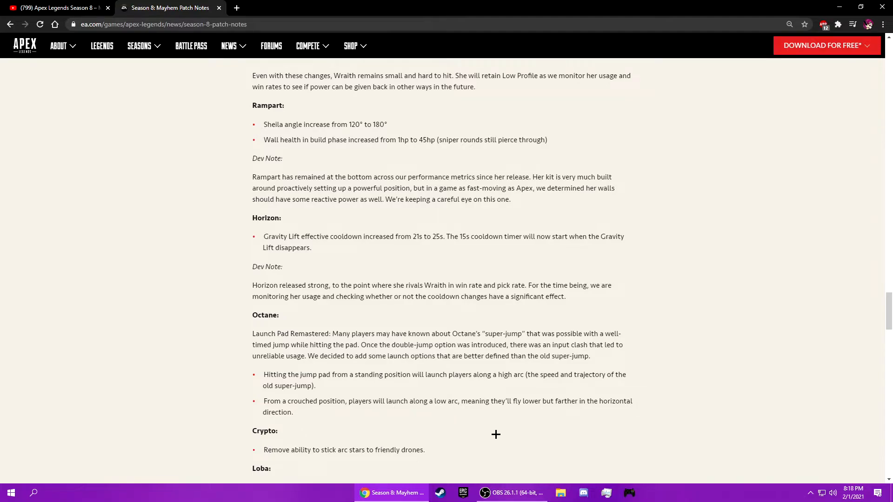
Read through the Loba, Caustic and Mirage notes down to the Weapon Meta hop-up and damage changes
{"action": "scroll", "scroll_direction": "down", "scroll_amount": 3}
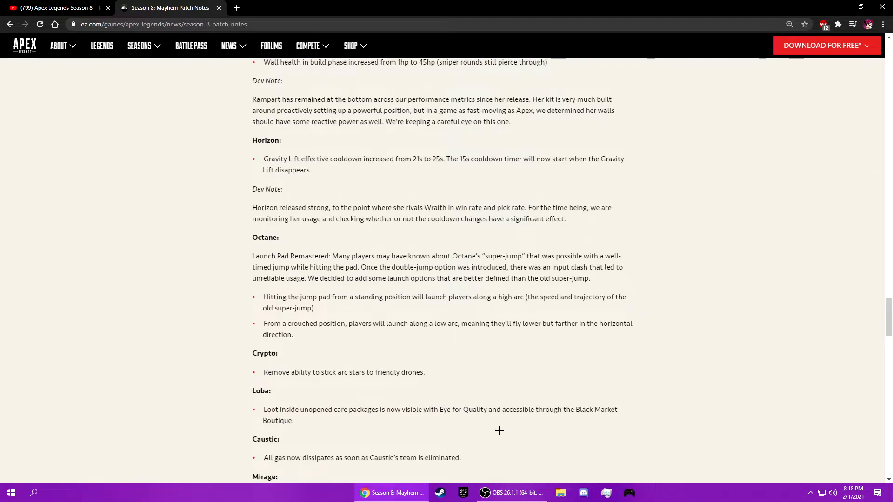
{"action": "left_click_drag", "start_coordinate": [264, 372], "coordinate": [424, 372]}
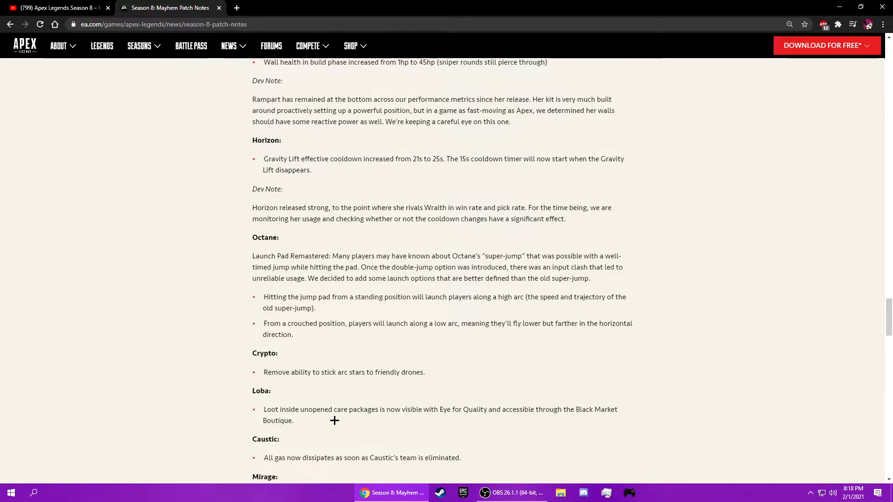
{"action": "mouse_move", "coordinate": [348, 410]}
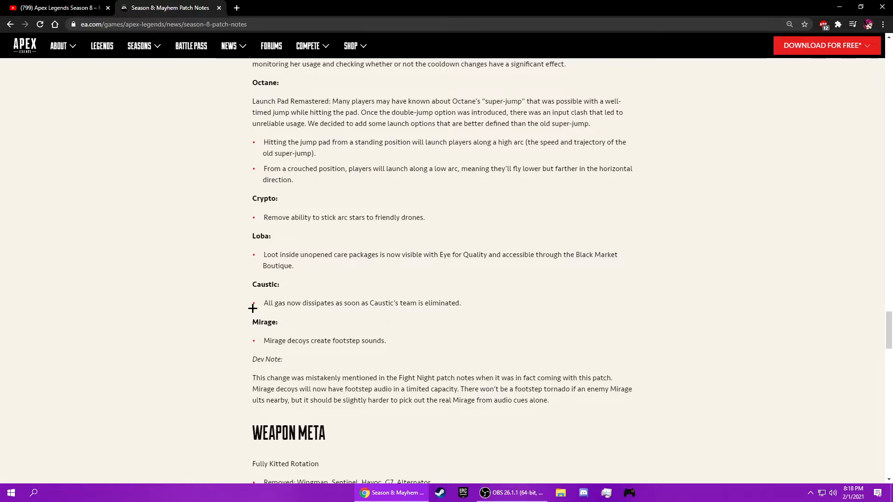
{"action": "mouse_move", "coordinate": [392, 308]}
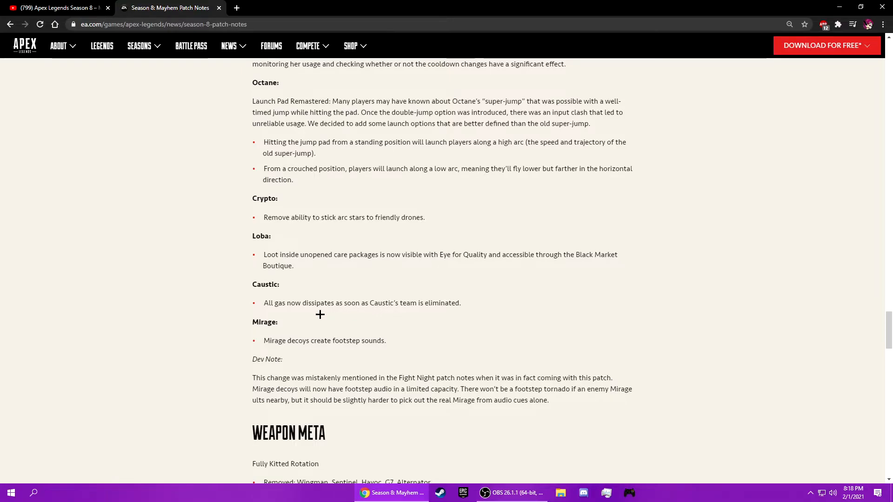
{"action": "mouse_move", "coordinate": [379, 341]}
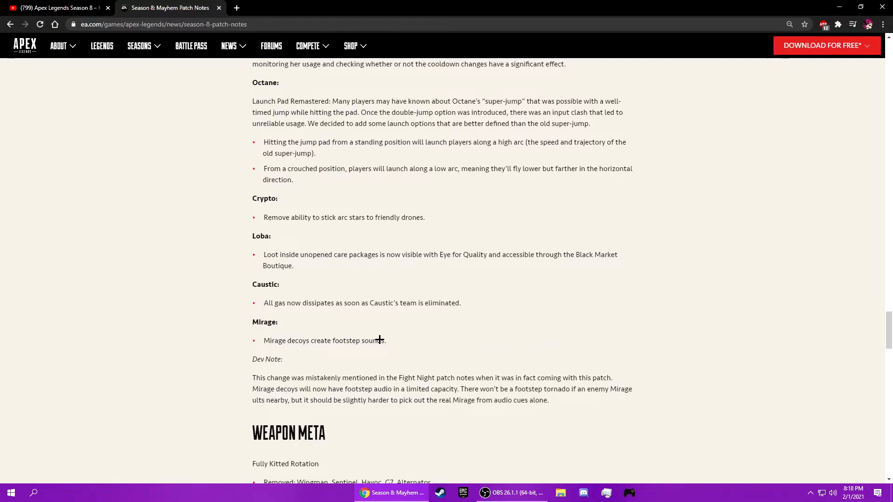
{"action": "mouse_move", "coordinate": [487, 352]}
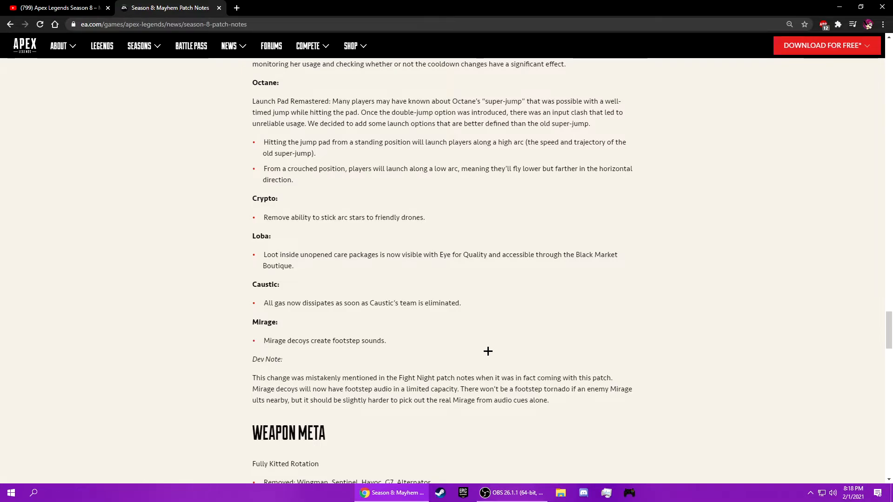
{"action": "scroll", "scroll_direction": "down", "scroll_amount": 3}
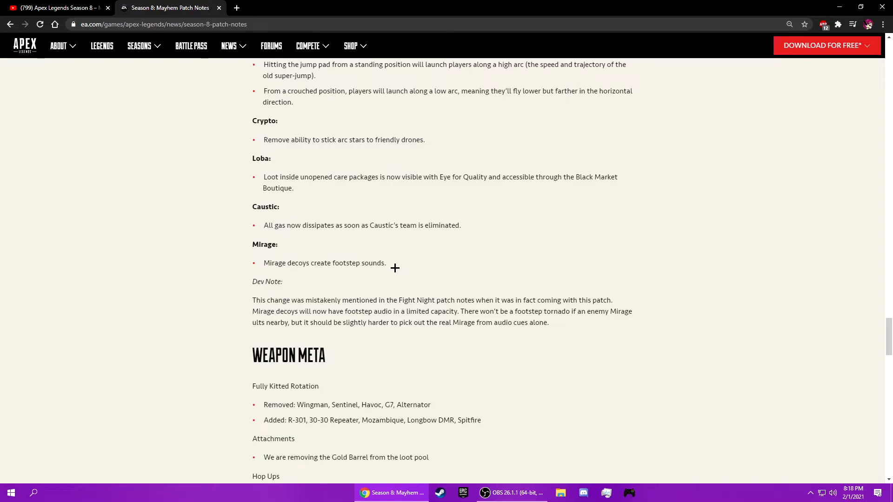
{"action": "scroll", "scroll_direction": "down", "scroll_amount": 3}
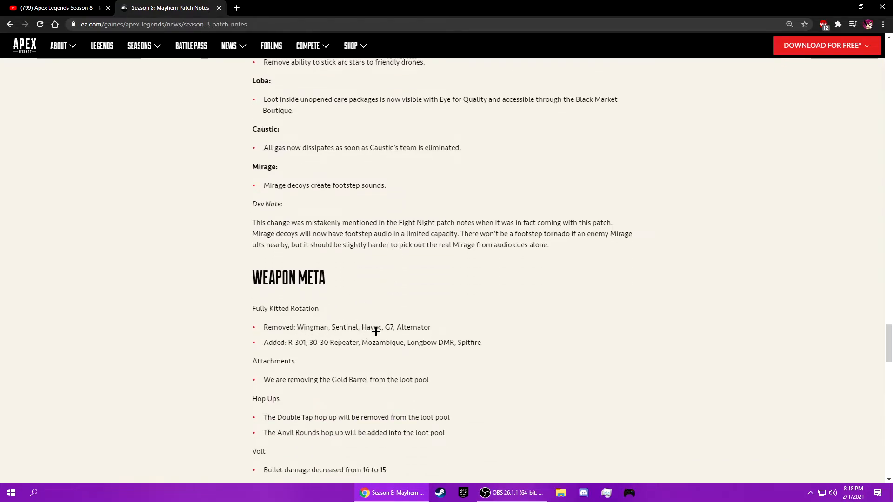
{"action": "mouse_move", "coordinate": [446, 331]}
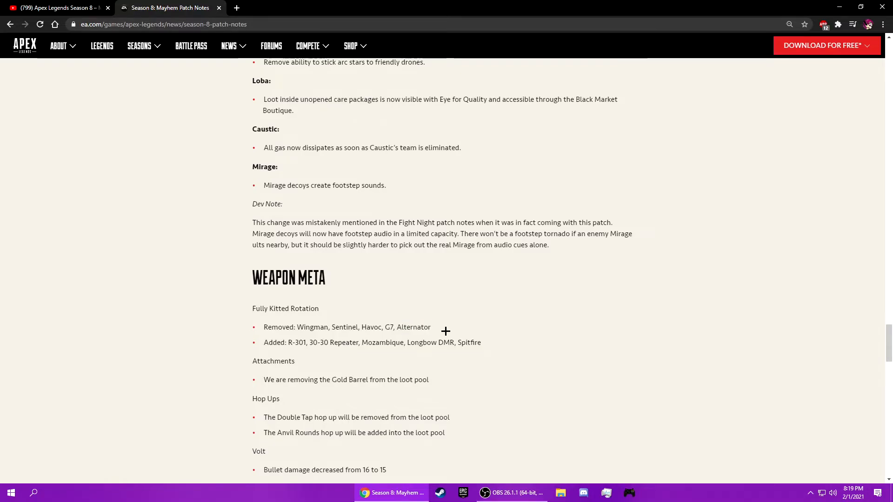
{"action": "mouse_move", "coordinate": [392, 329]}
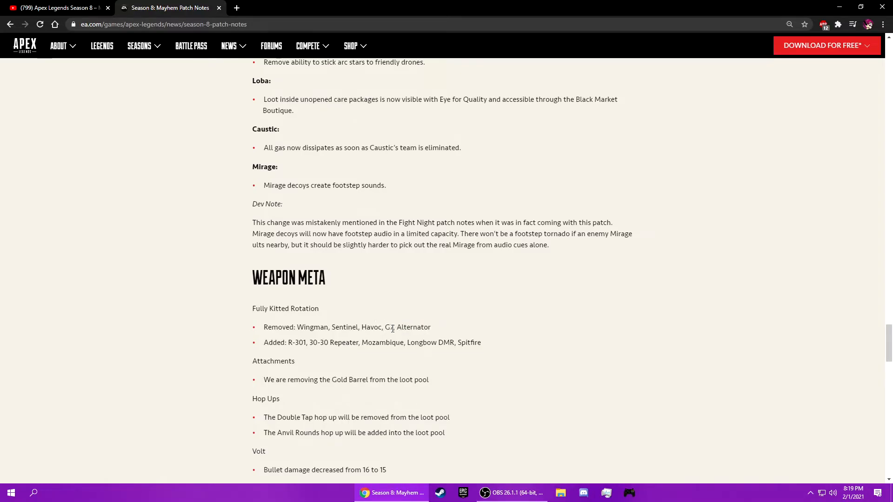
{"action": "mouse_move", "coordinate": [448, 316]}
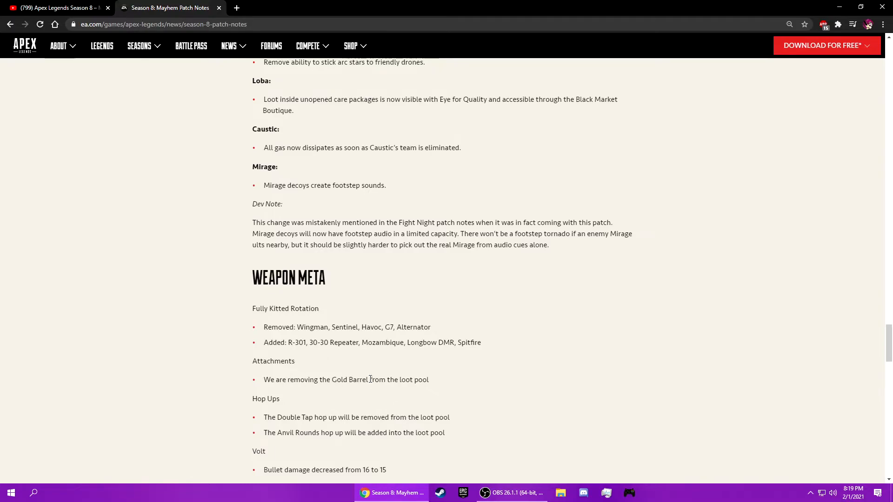
{"action": "scroll", "scroll_direction": "down", "scroll_amount": 3}
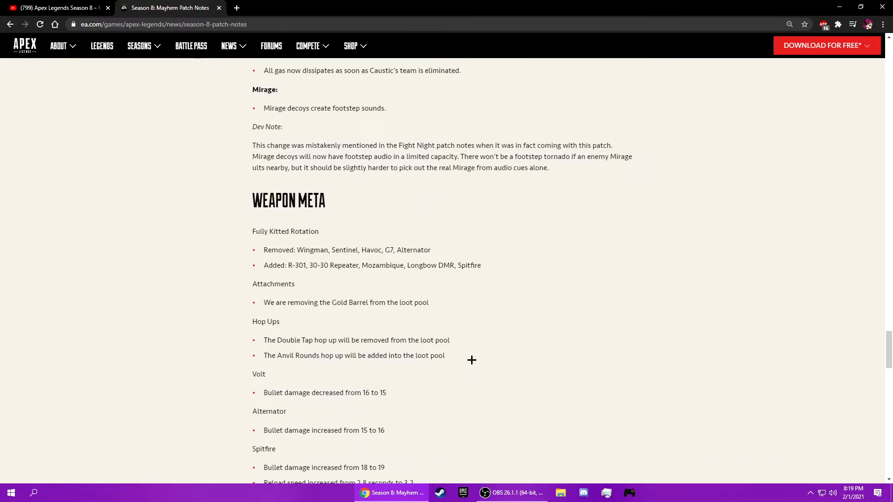
{"action": "mouse_move", "coordinate": [455, 357]}
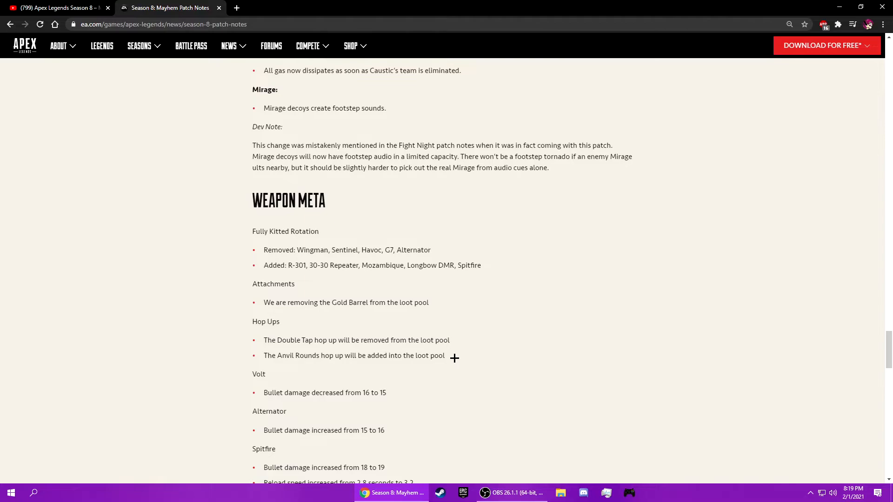
{"action": "mouse_move", "coordinate": [381, 357]}
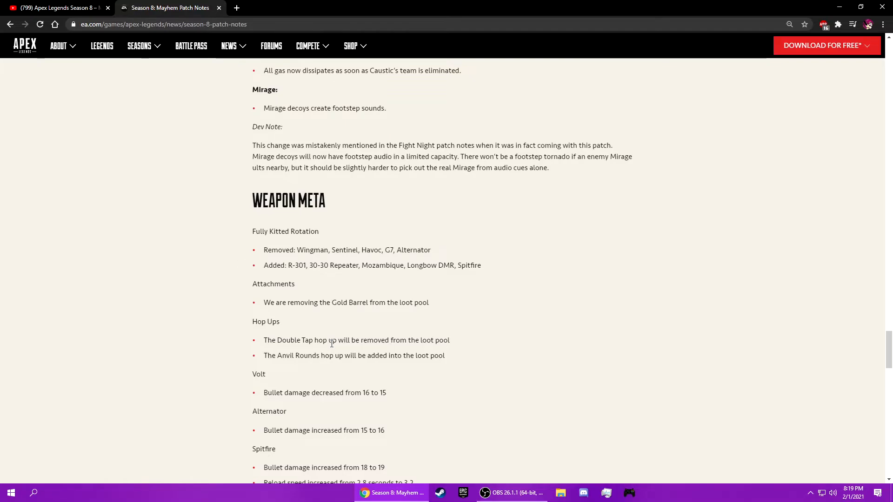
{"action": "mouse_move", "coordinate": [225, 190]}
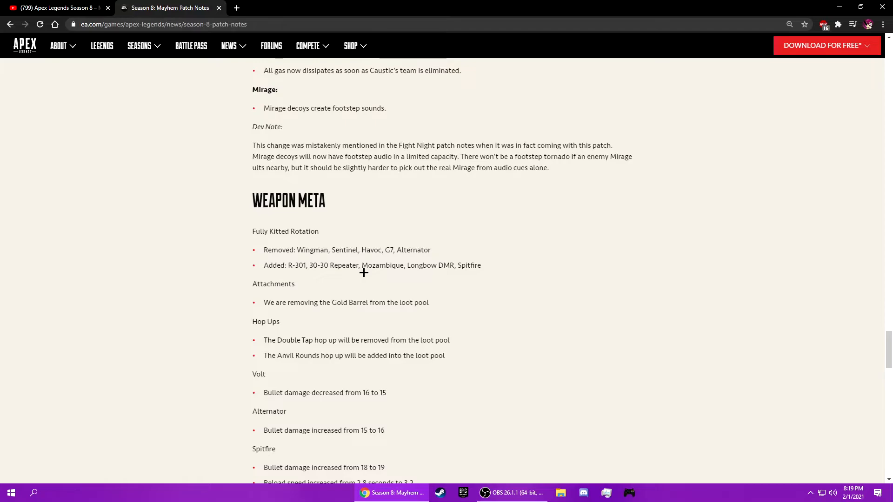
{"action": "scroll", "scroll_direction": "down", "scroll_amount": 3}
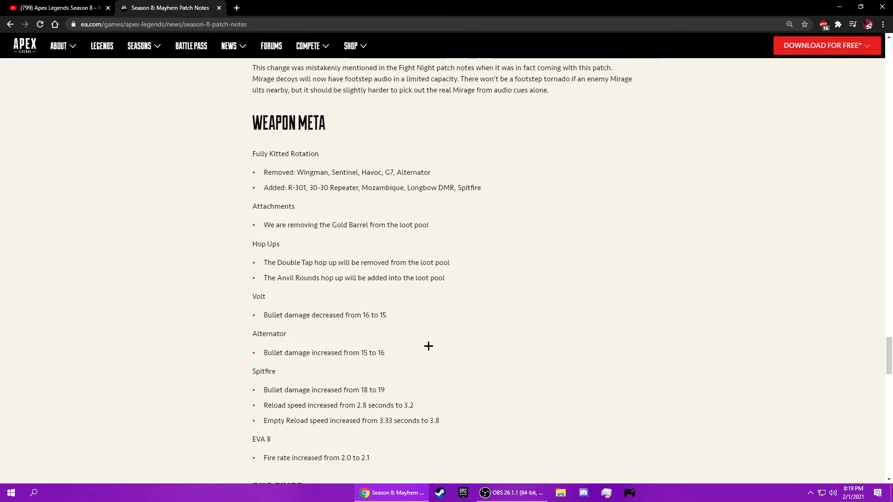
{"action": "mouse_move", "coordinate": [402, 399]}
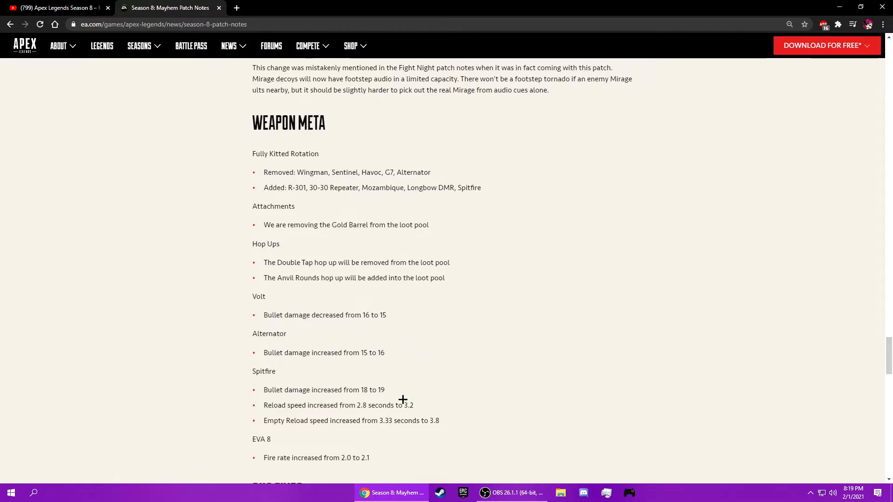
Read the Bug Fixes to the article footer, then return to Wraith's hitbox dev note
{"action": "scroll", "scroll_direction": "down", "scroll_amount": 3}
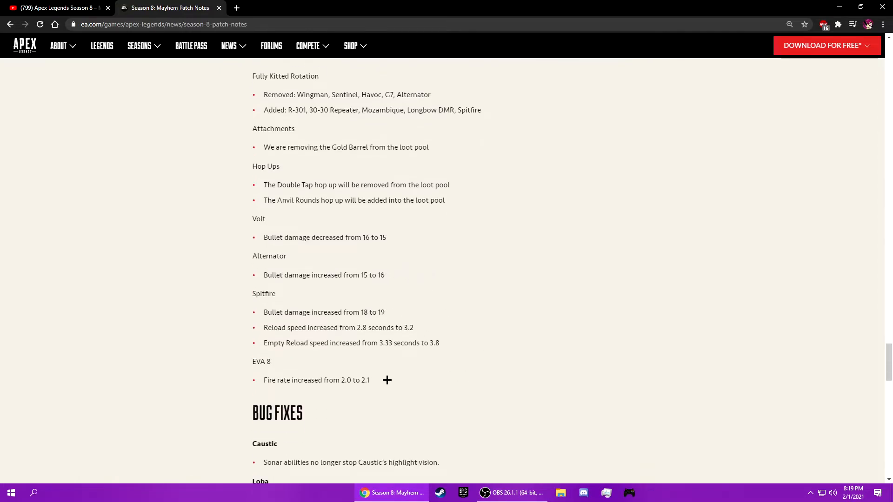
{"action": "scroll", "scroll_direction": "down", "scroll_amount": 3}
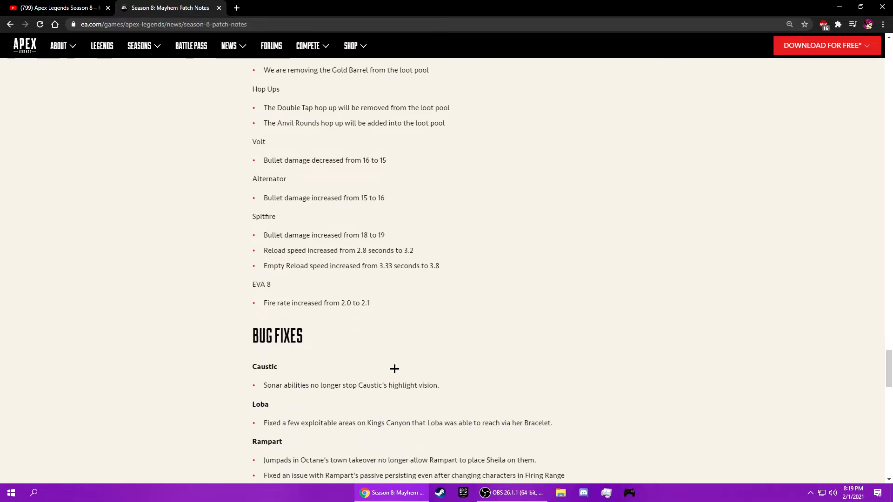
{"action": "mouse_move", "coordinate": [374, 320]}
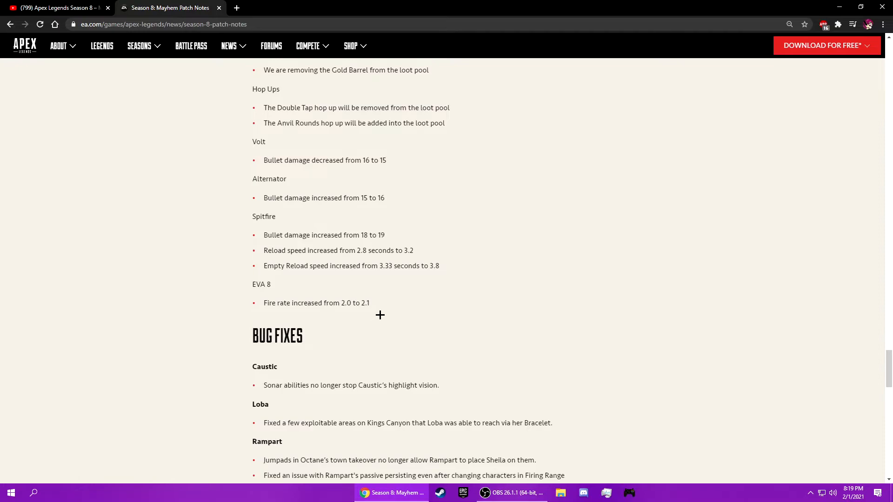
{"action": "scroll", "scroll_direction": "down", "scroll_amount": 3}
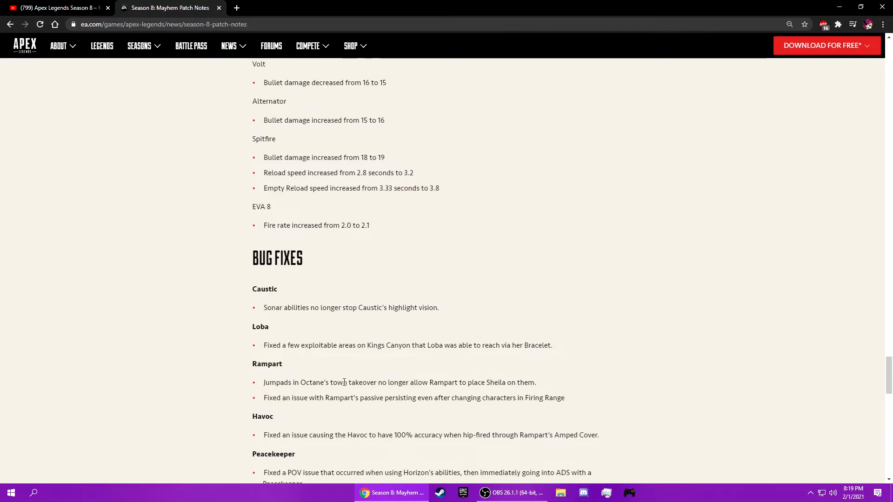
{"action": "scroll", "scroll_direction": "down", "scroll_amount": 3}
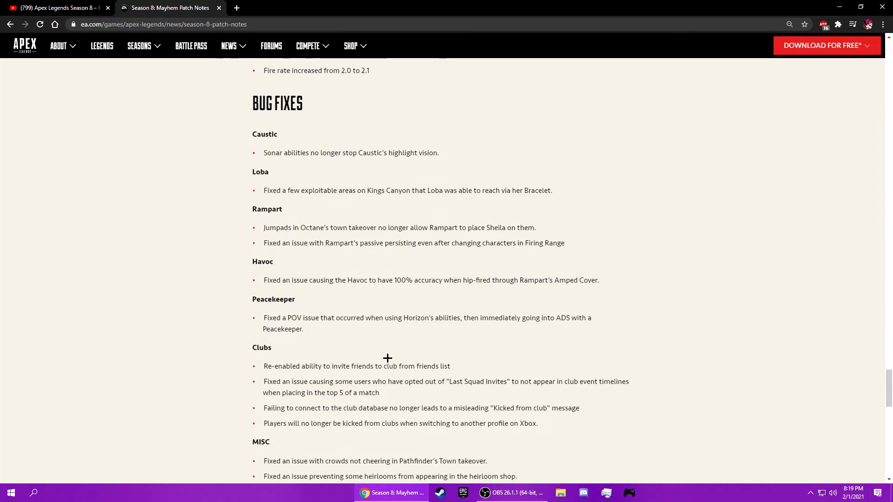
{"action": "scroll", "scroll_direction": "down", "scroll_amount": 3}
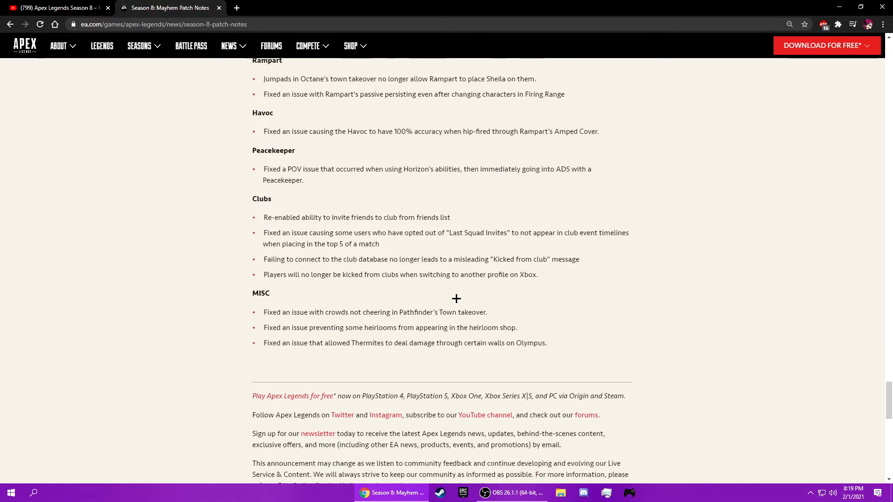
{"action": "scroll", "scroll_direction": "down", "scroll_amount": 3}
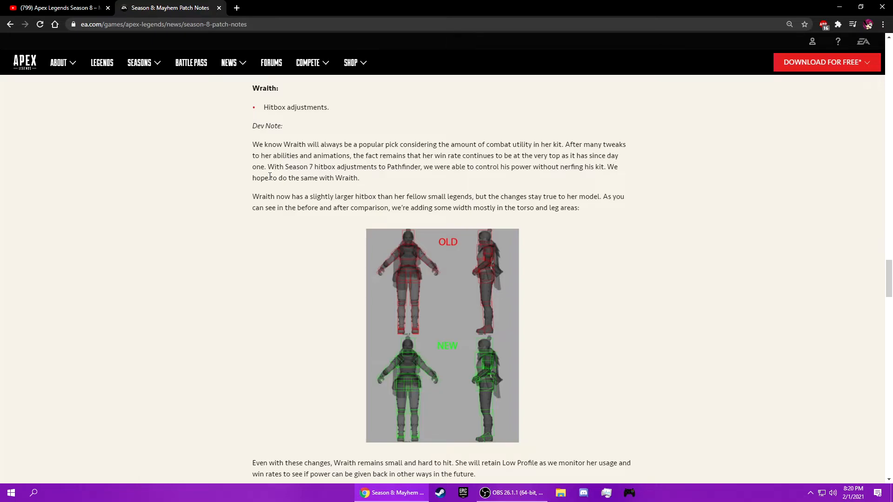
{"action": "mouse_move", "coordinate": [582, 204]}
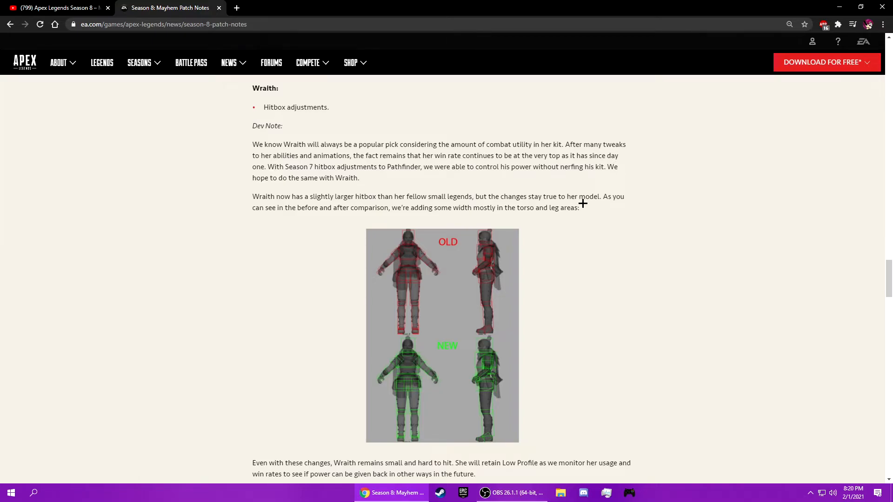
{"action": "scroll", "scroll_direction": "down", "scroll_amount": 3}
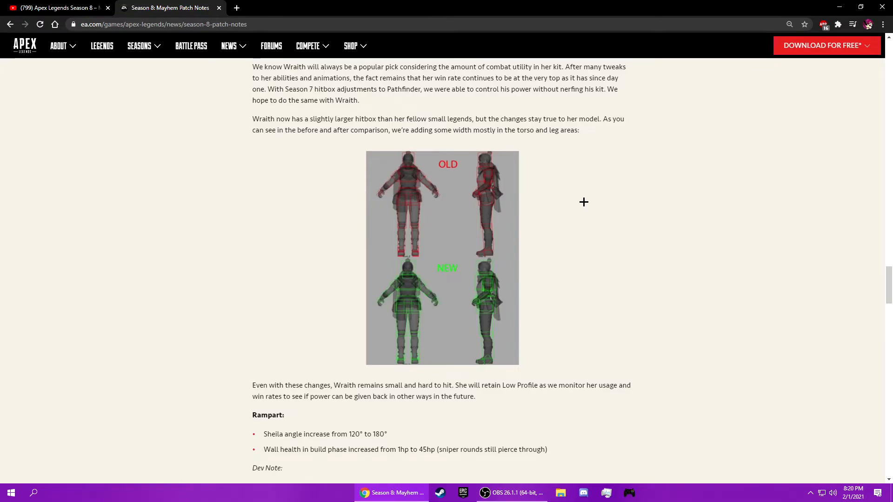
{"action": "scroll", "scroll_direction": "up", "scroll_amount": 3}
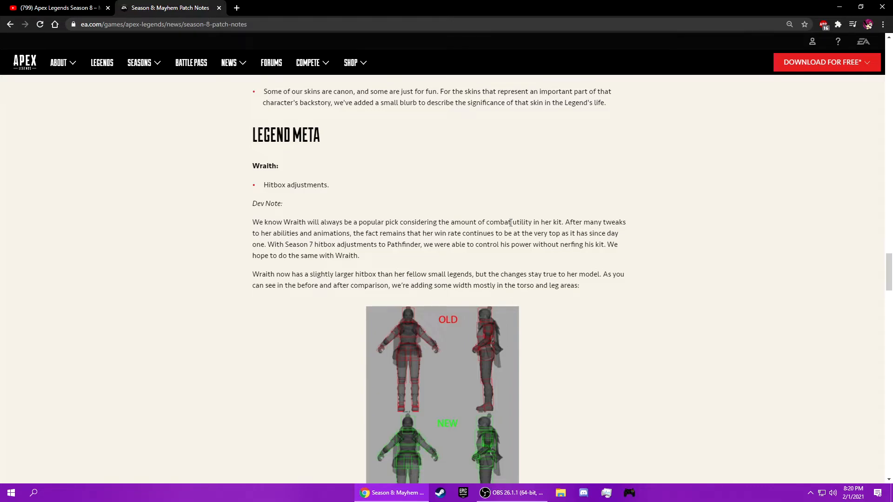
{"action": "scroll", "scroll_direction": "up", "scroll_amount": 3}
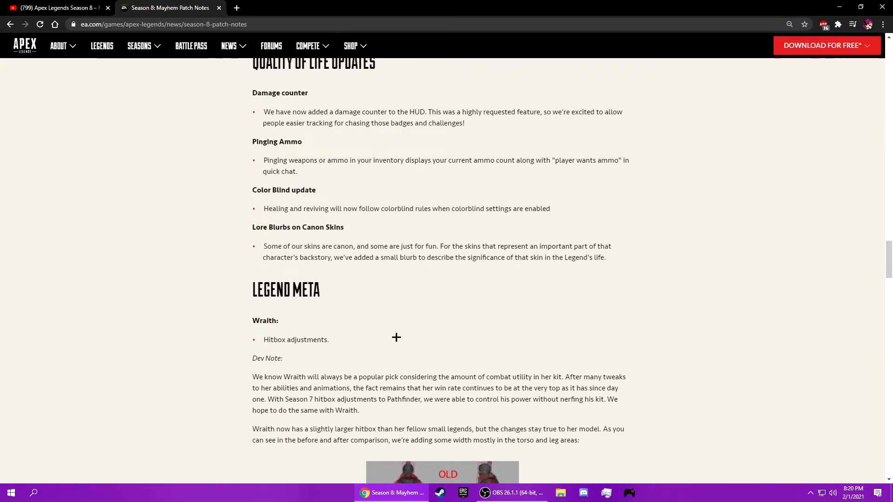
{"action": "scroll", "scroll_direction": "down", "scroll_amount": 3}
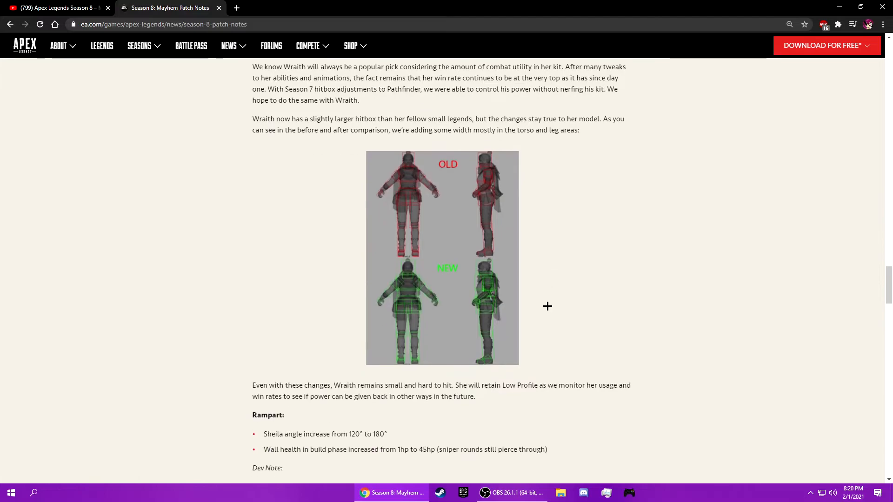
{"action": "scroll", "scroll_direction": "down", "scroll_amount": 3}
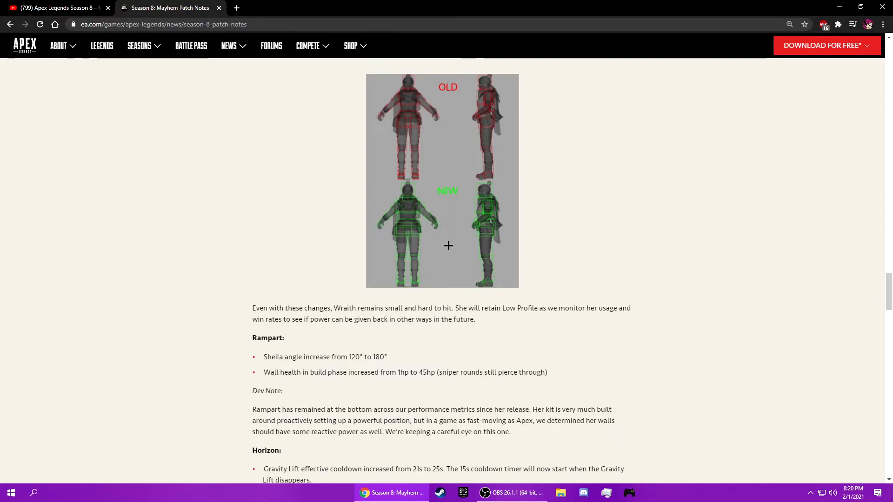
{"action": "mouse_move", "coordinate": [469, 246]}
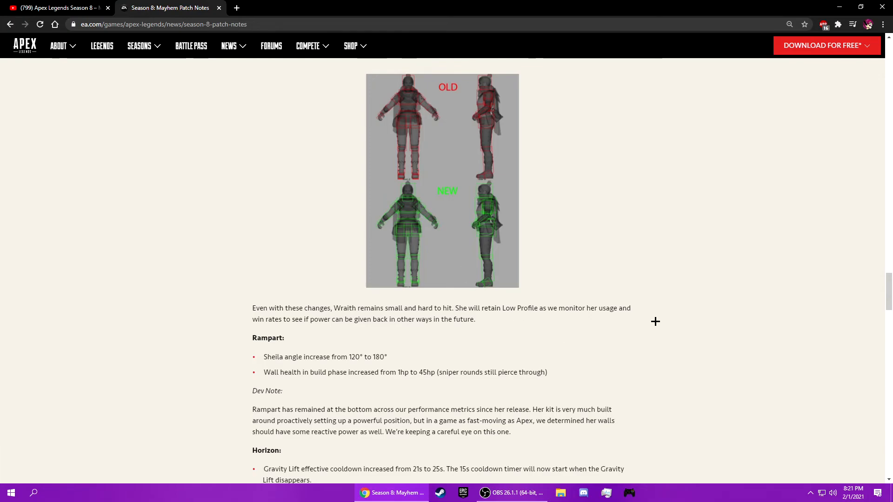
Scroll back up the patch notes to the New Weapon: 30-30 Repeater and Fuse's abilities
{"action": "scroll", "scroll_direction": "down", "scroll_amount": 3}
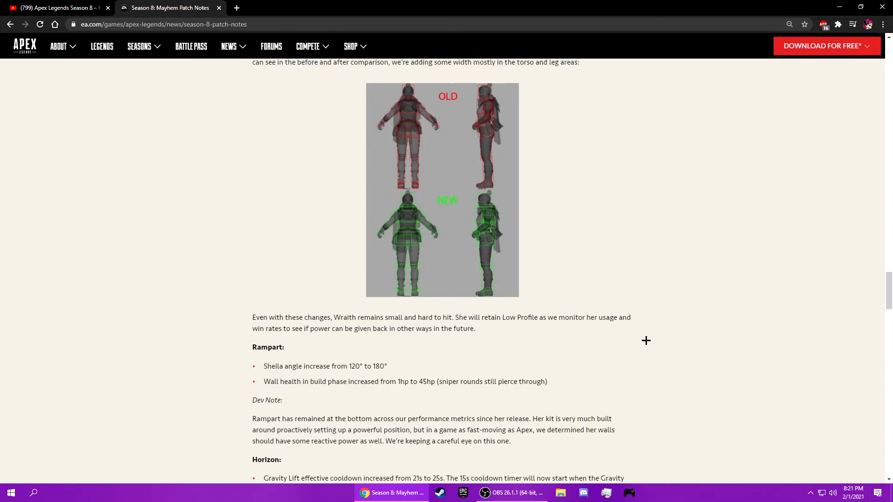
{"action": "scroll", "scroll_direction": "down", "scroll_amount": 3}
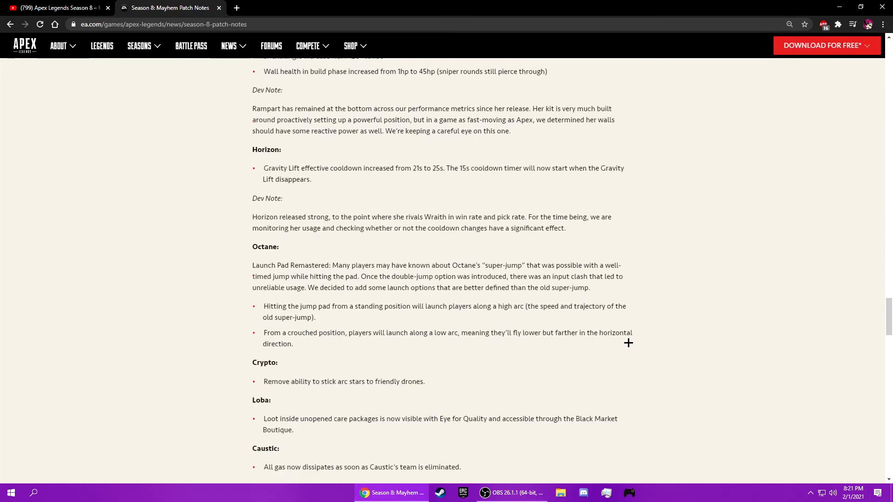
{"action": "scroll", "scroll_direction": "down", "scroll_amount": 3}
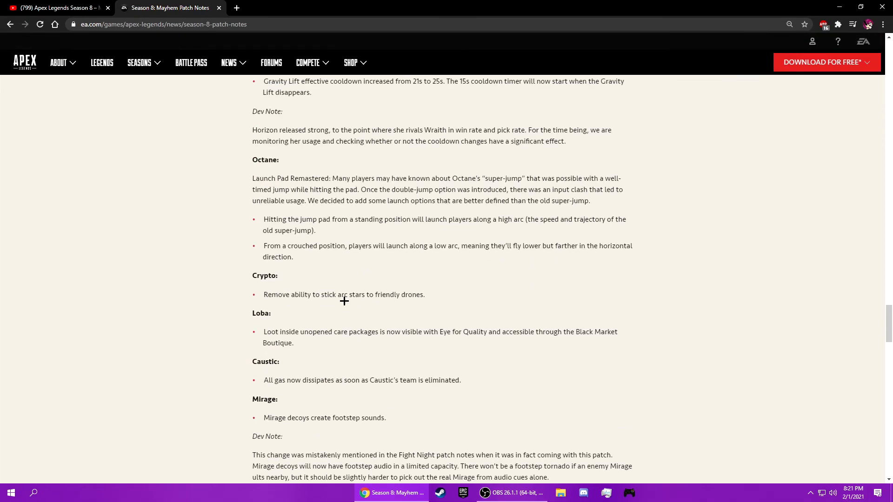
{"action": "scroll", "scroll_direction": "down", "scroll_amount": 3}
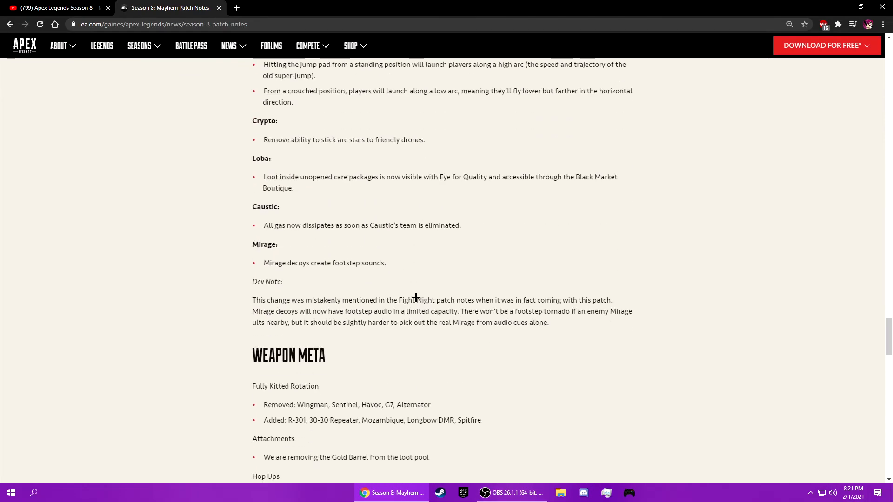
{"action": "scroll", "scroll_direction": "down", "scroll_amount": 3}
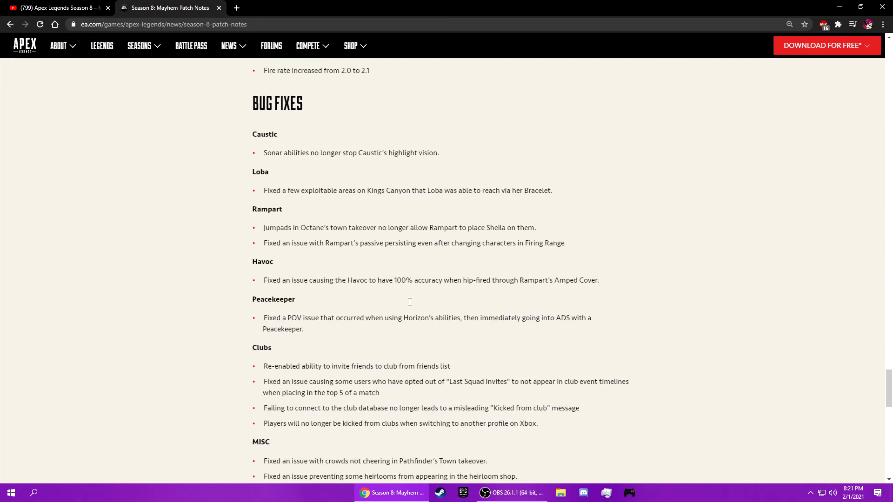
{"action": "scroll", "scroll_direction": "down", "scroll_amount": 3}
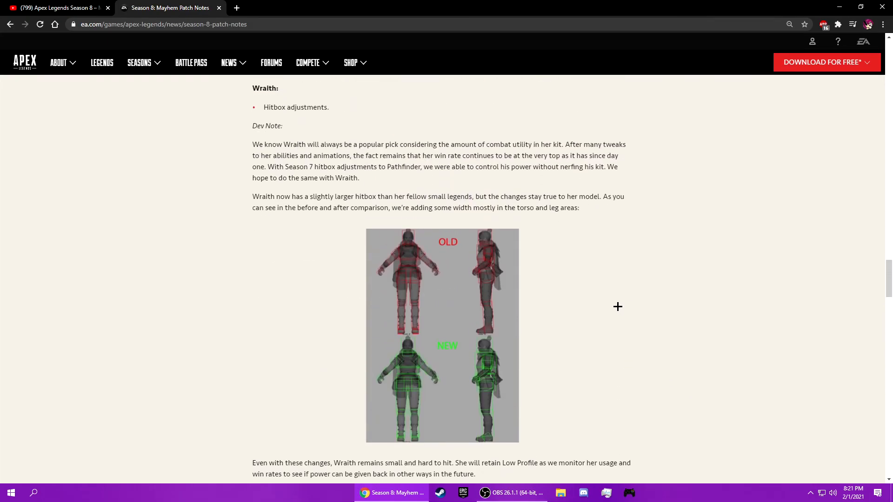
{"action": "scroll", "scroll_direction": "down", "scroll_amount": 3}
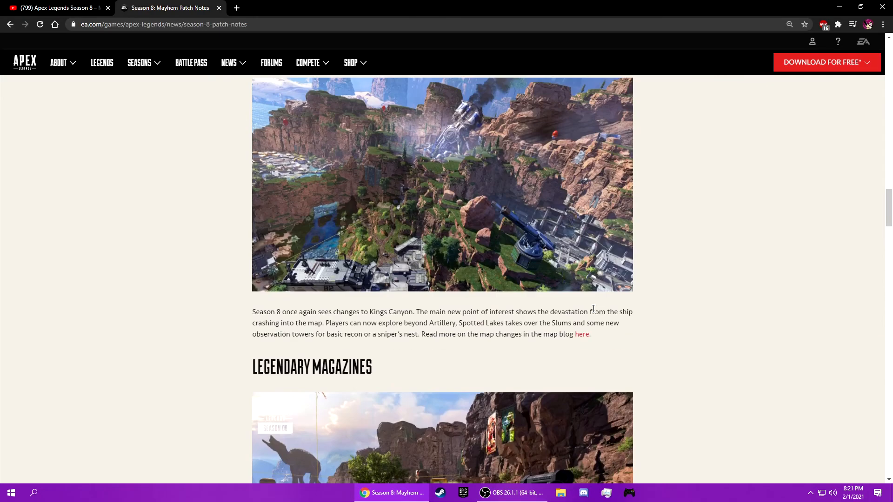
{"action": "scroll", "scroll_direction": "down", "scroll_amount": 3}
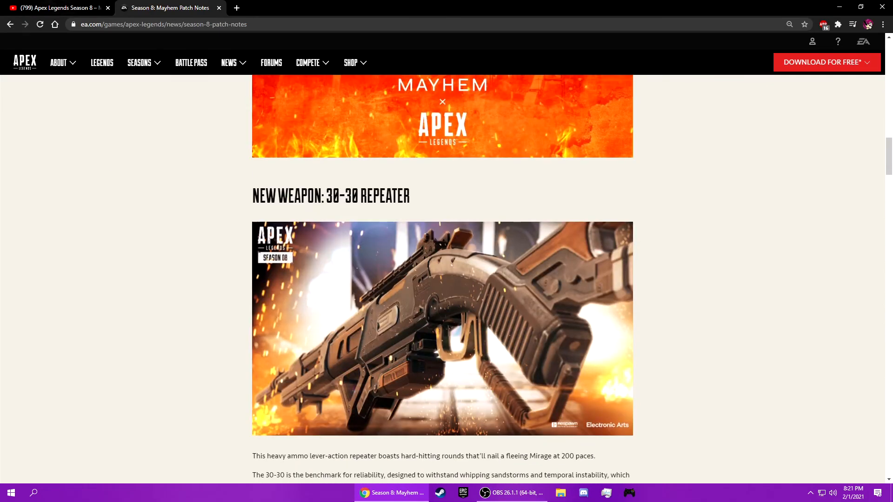
Bring the OBS recording window up from the taskbar and move it toward the screen centre
{"action": "left_click", "coordinate": [511, 493]}
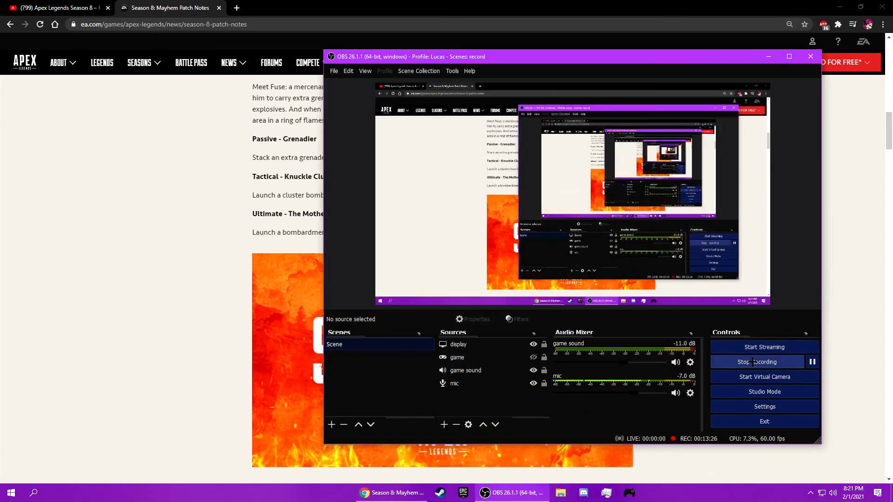
{"action": "left_click_drag", "start_coordinate": [410, 56], "coordinate": [453, 75]}
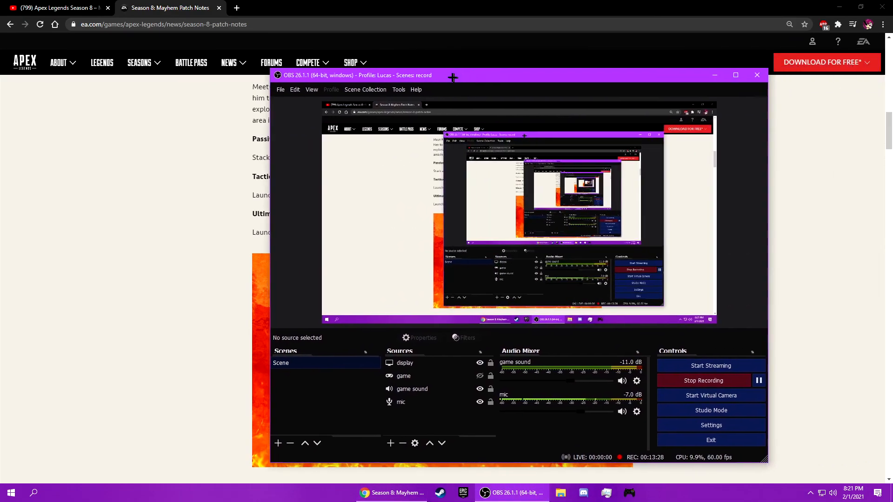